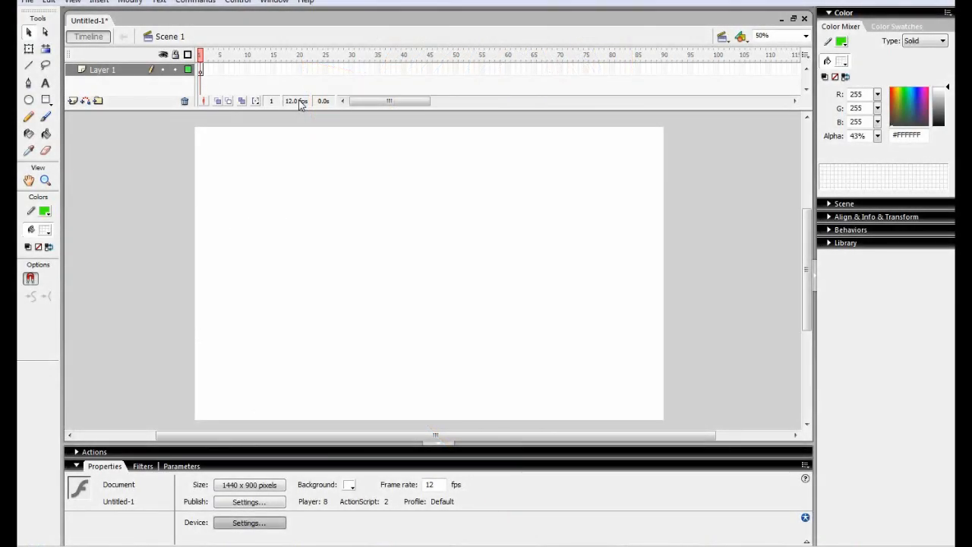
Step: Show the Document Properties with the 1440 by 900 pixel stage size
click(249, 485)
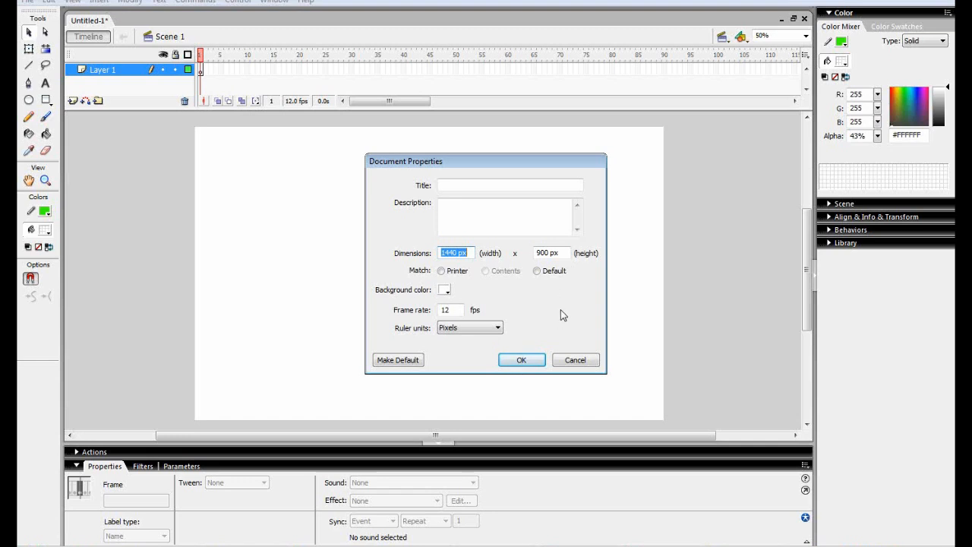
mouse_move(574, 360)
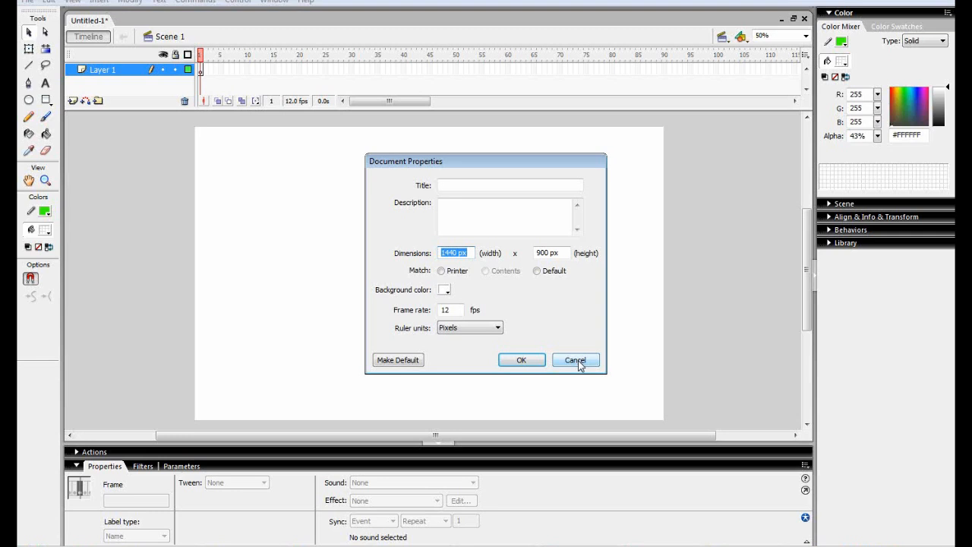
Step: Dismiss Document Properties and import 2007_line-art_RW from the Pictures folder onto the stage
click(574, 358)
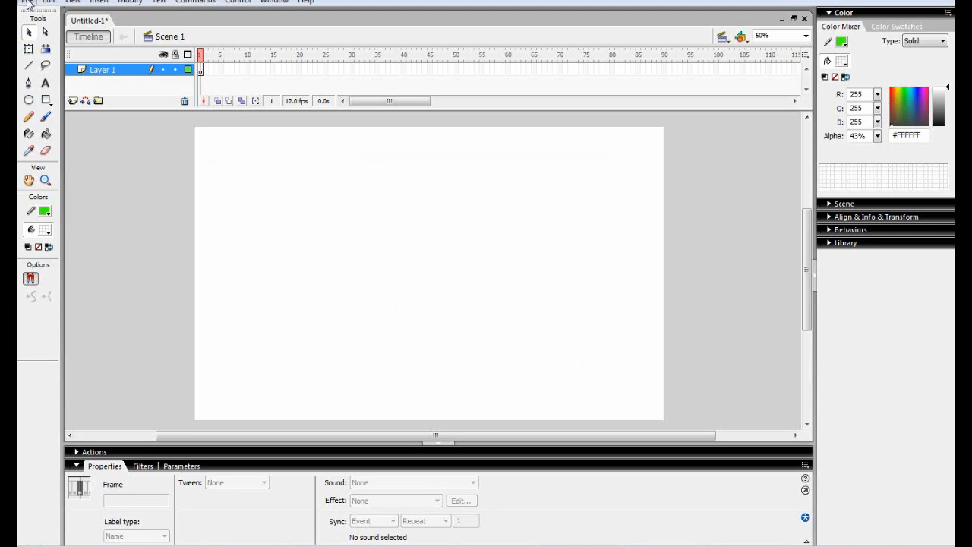
mouse_move(29, 7)
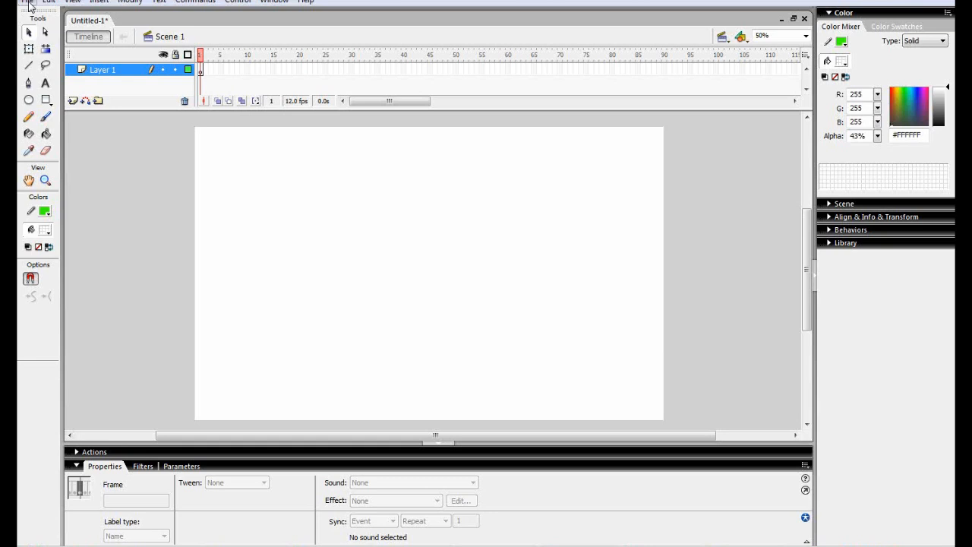
mouse_move(372, 192)
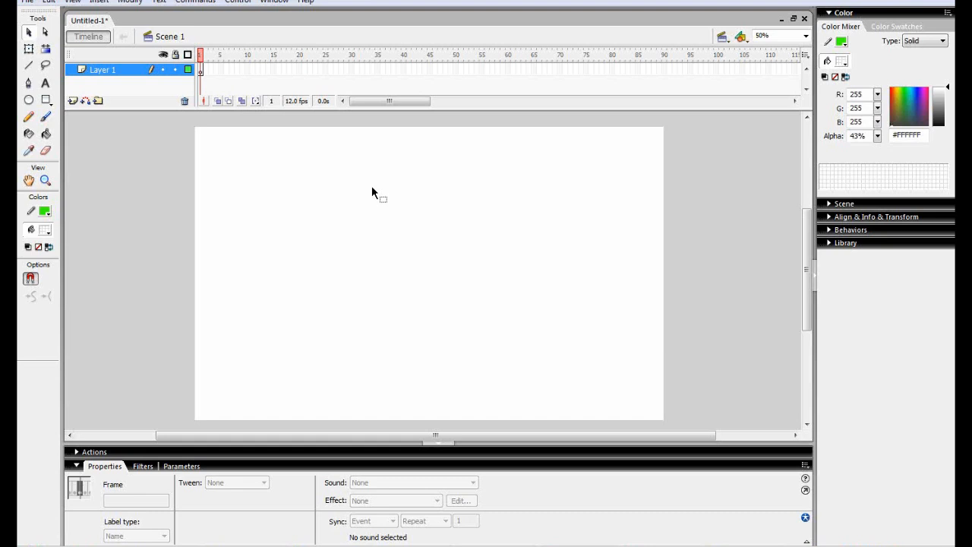
mouse_move(372, 192)
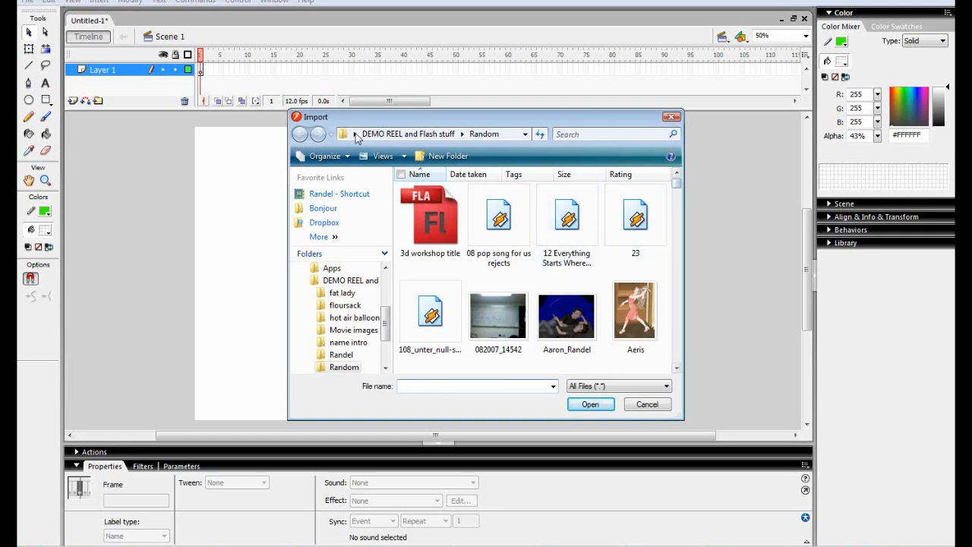
click(339, 193)
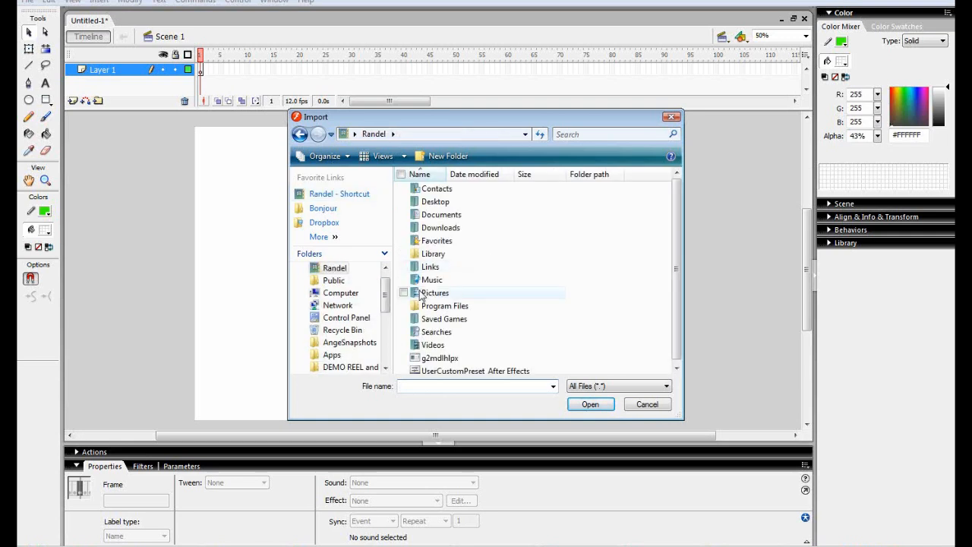
double_click(434, 292)
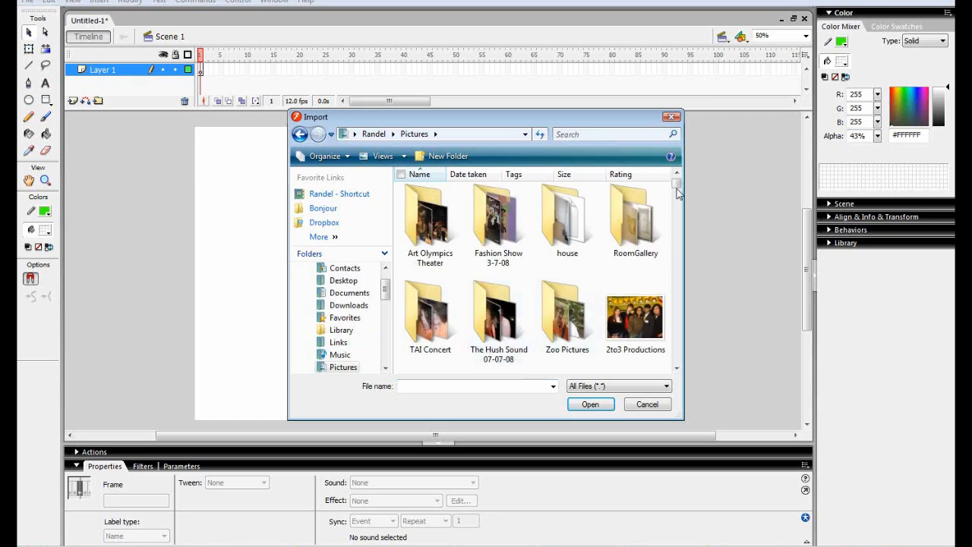
scroll(down, 3)
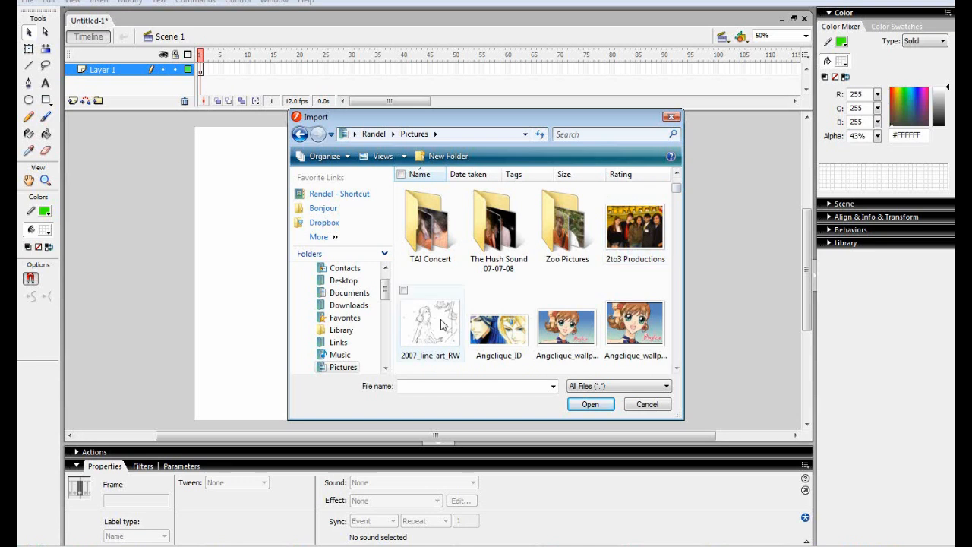
click(431, 322)
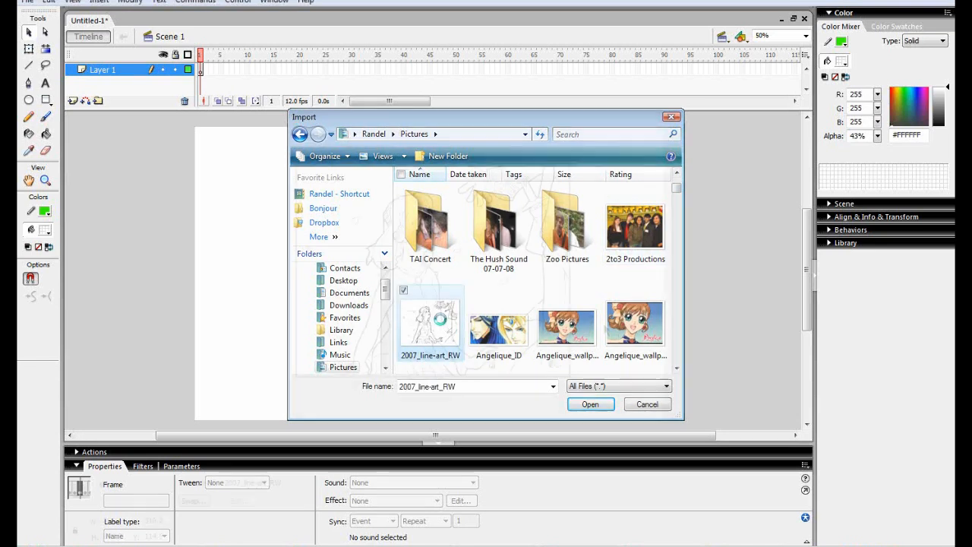
click(589, 404)
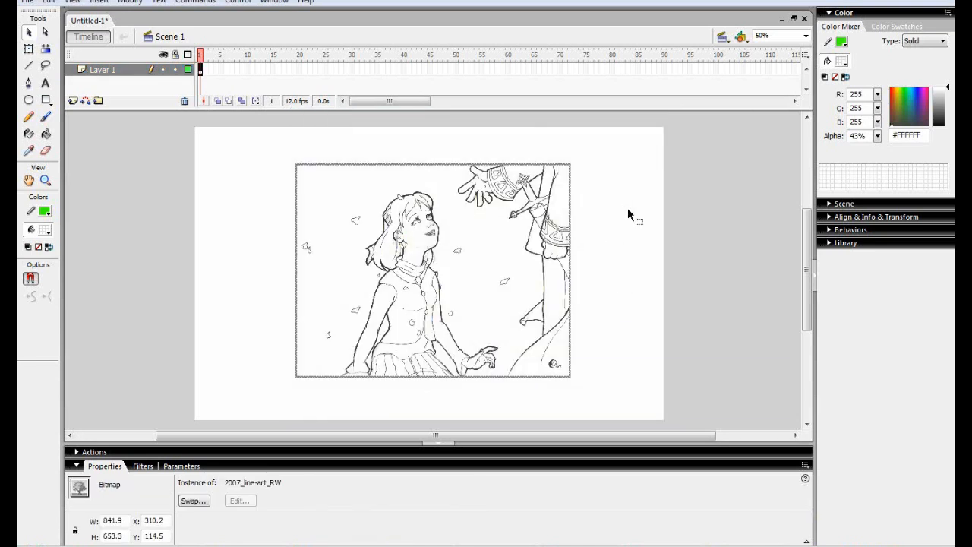
mouse_move(632, 251)
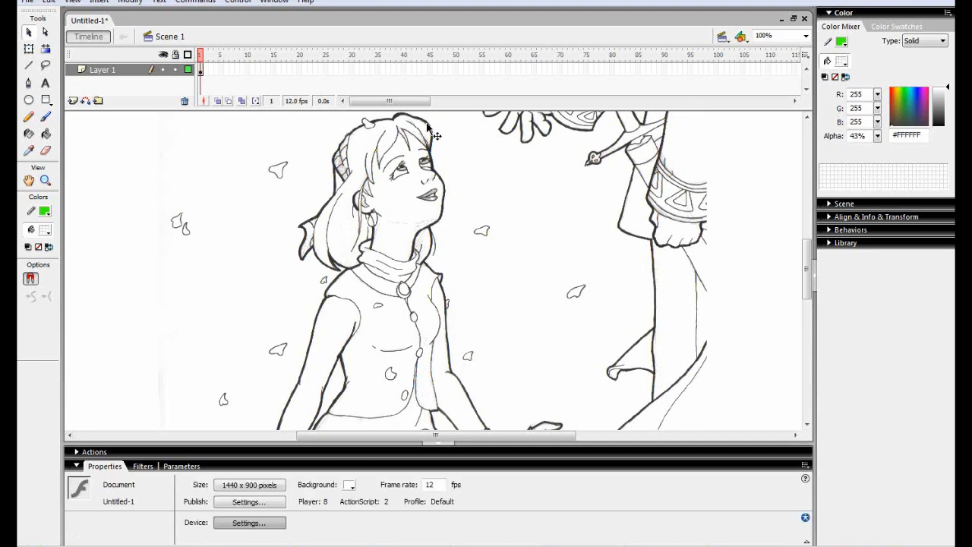
Step: Insert Layer 2 above the imported line-art layer in the timeline
click(73, 100)
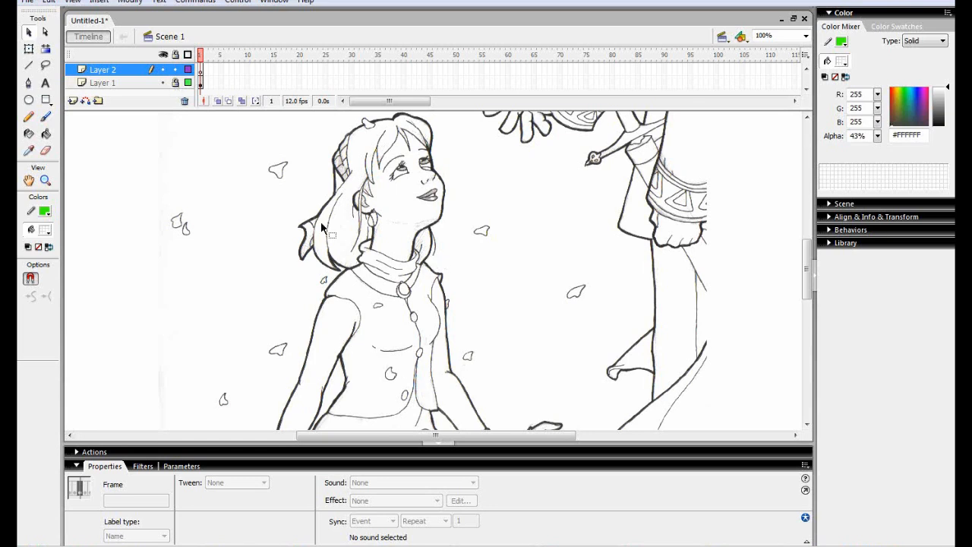
mouse_move(316, 220)
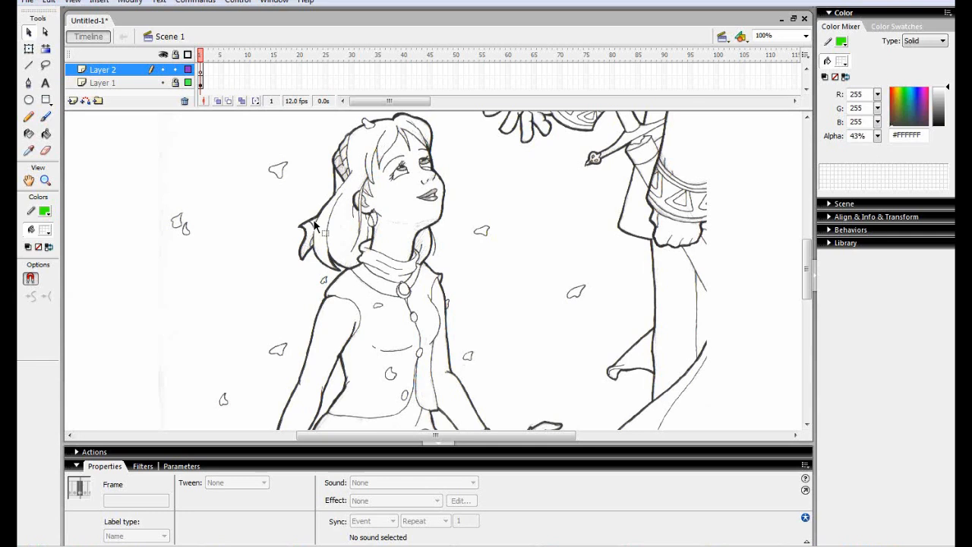
mouse_move(243, 479)
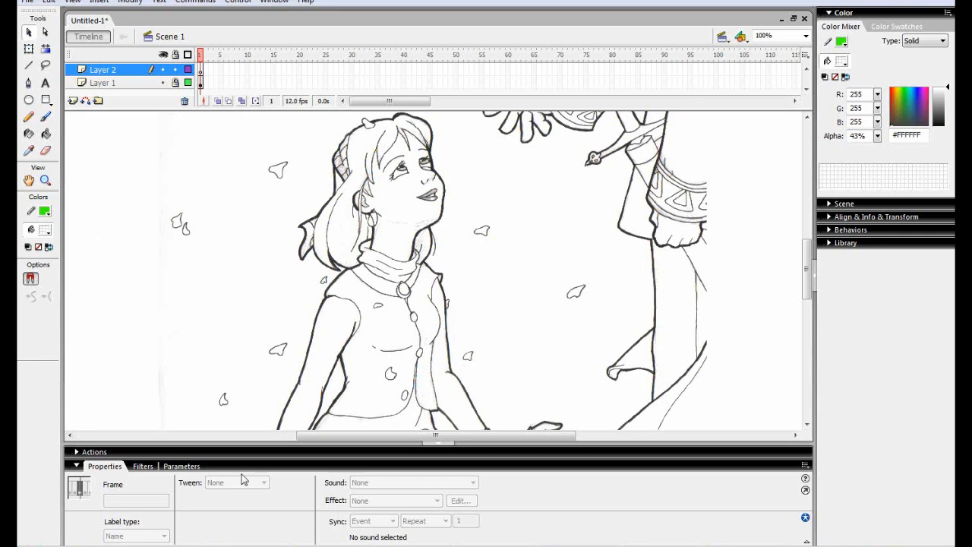
mouse_move(204, 296)
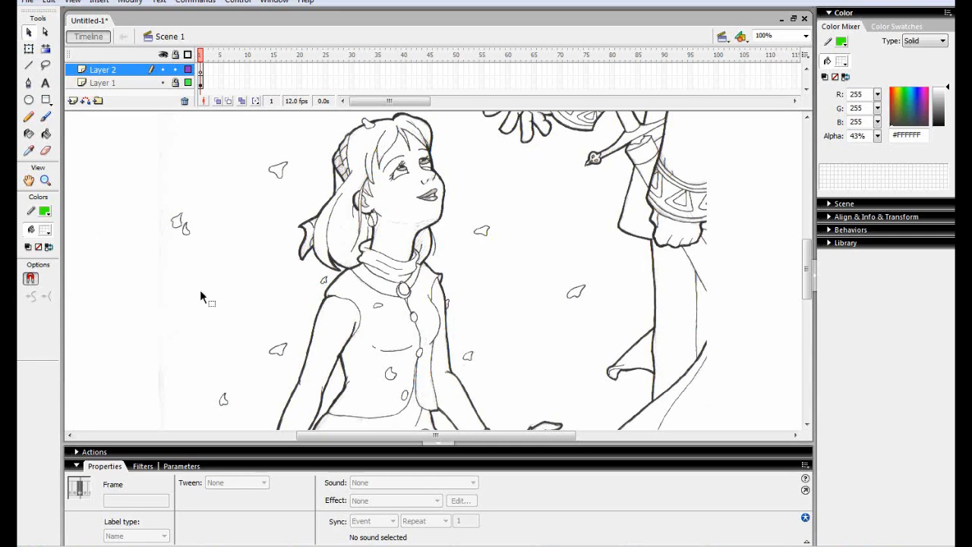
mouse_move(162, 251)
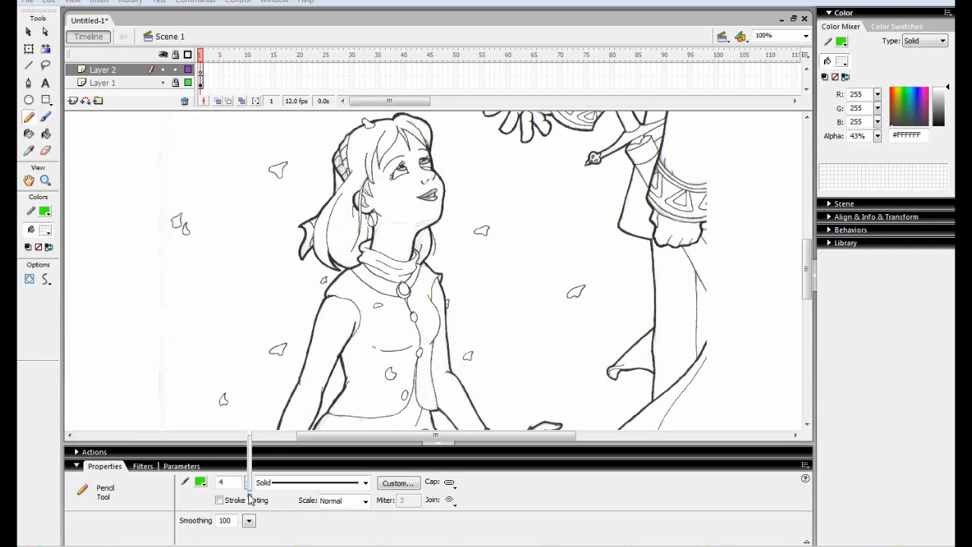
Step: Give the pencil a 3-point solid stroke with square caps and miter joins
click(244, 483)
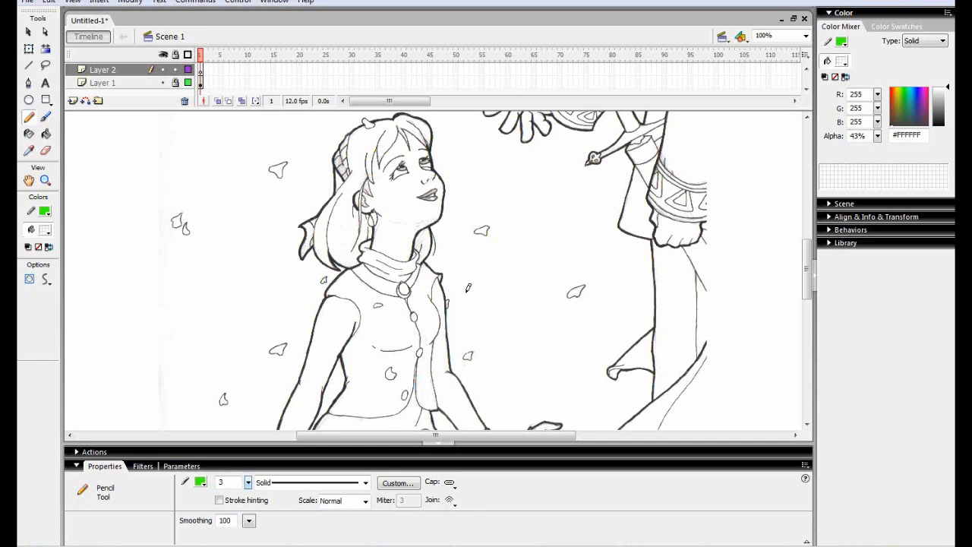
mouse_move(516, 348)
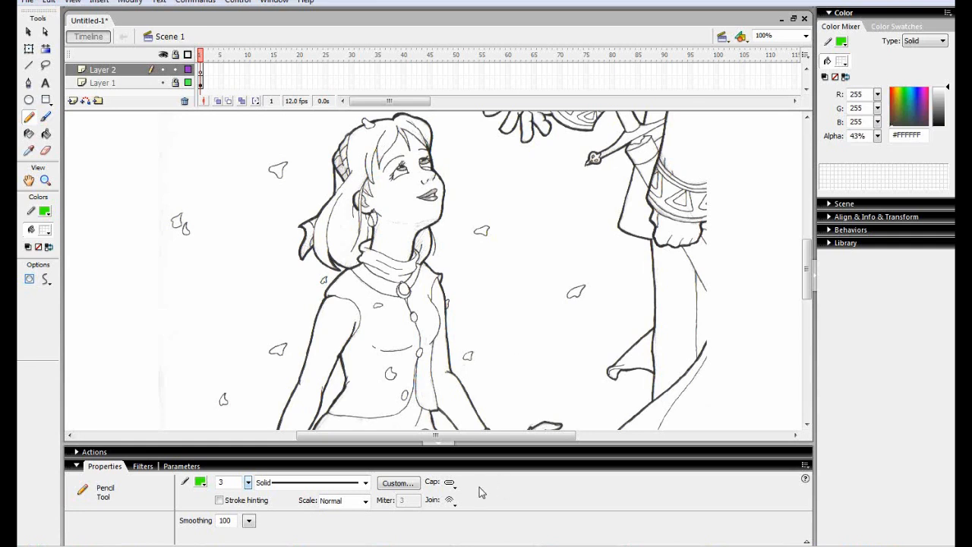
mouse_move(465, 494)
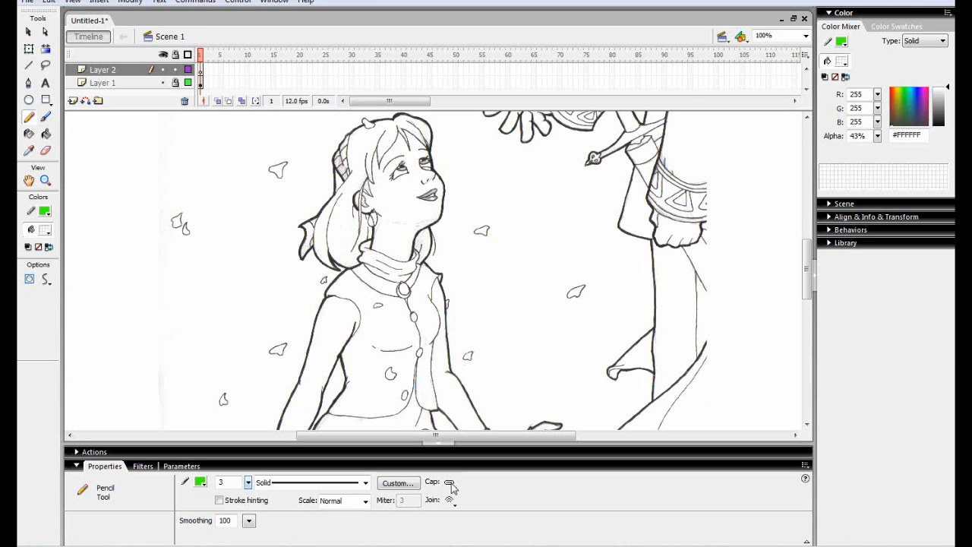
click(450, 483)
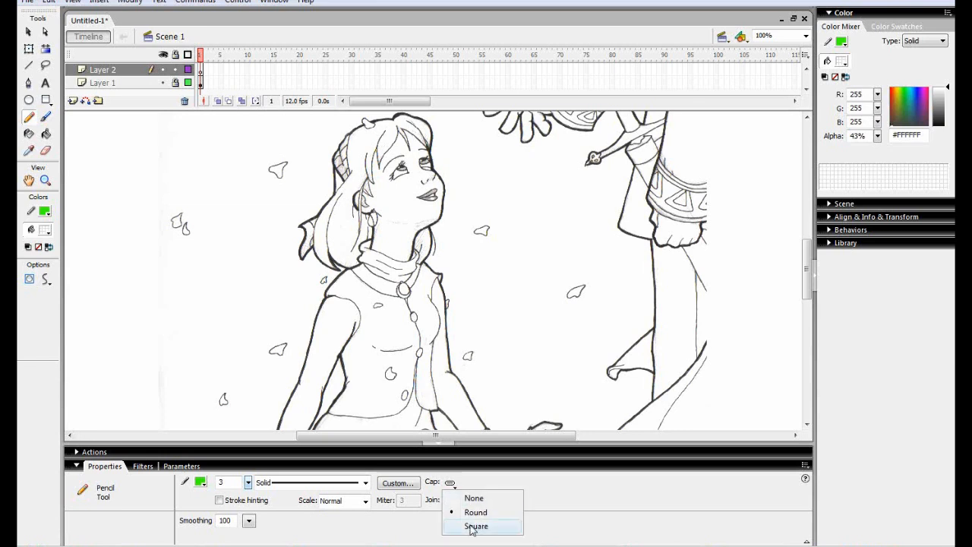
click(477, 526)
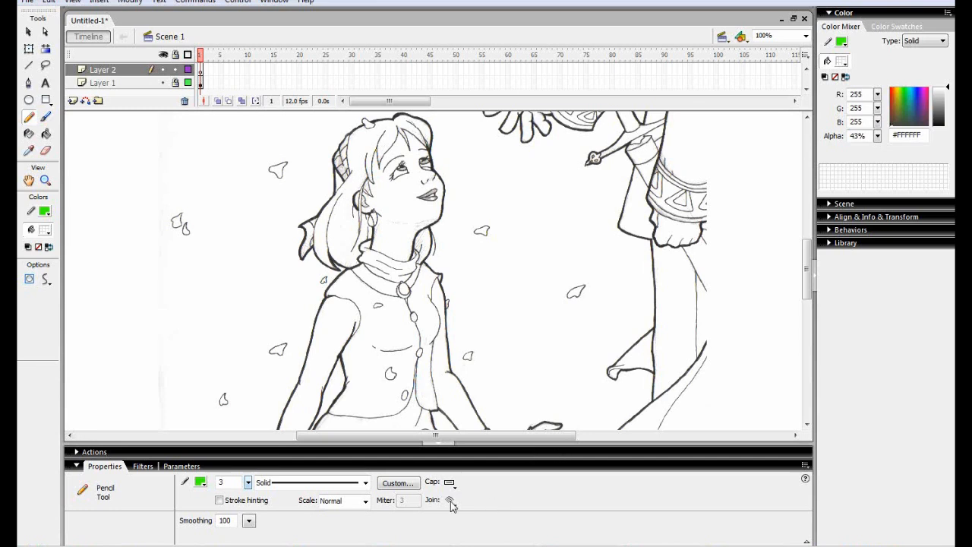
click(450, 500)
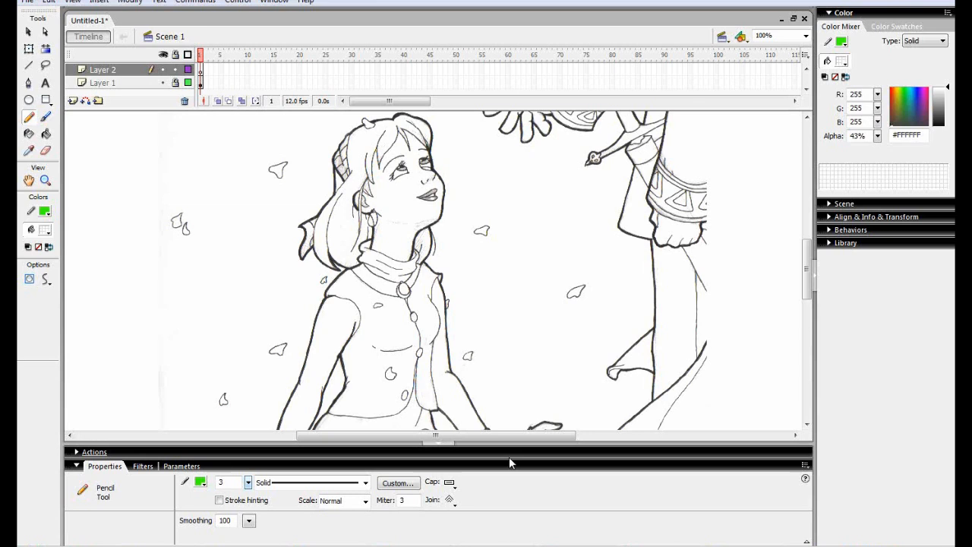
mouse_move(337, 94)
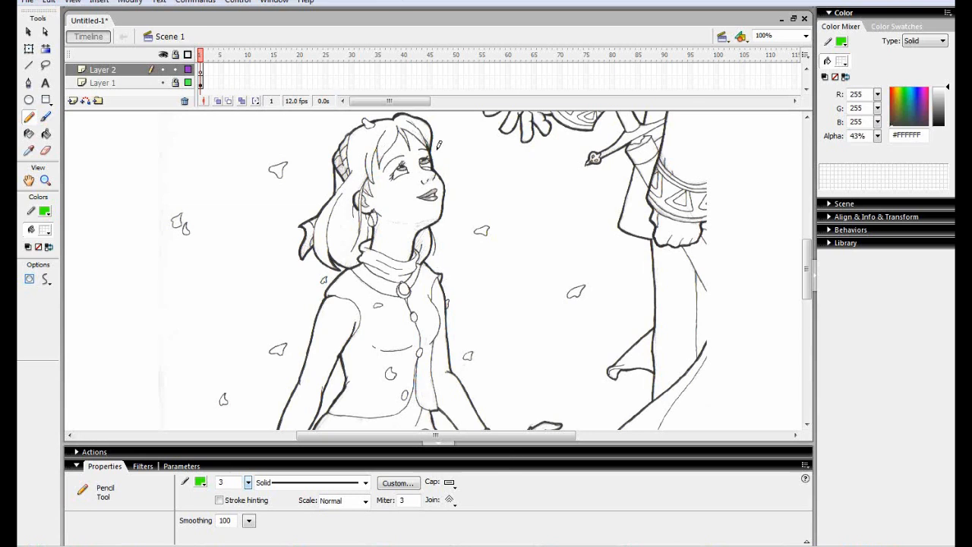
mouse_move(459, 202)
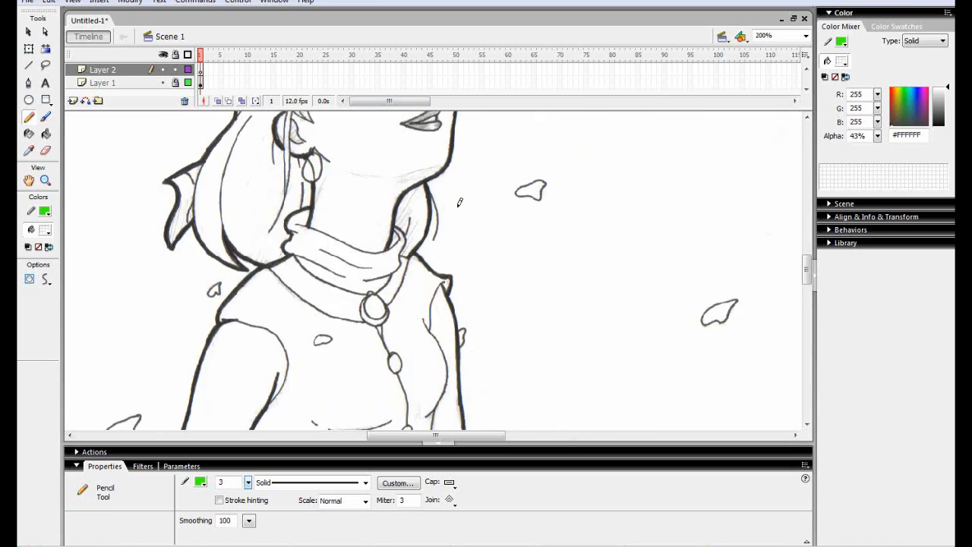
Step: Draw a green pencil stroke along the girl's cheek and jawline on Layer 2
click(450, 500)
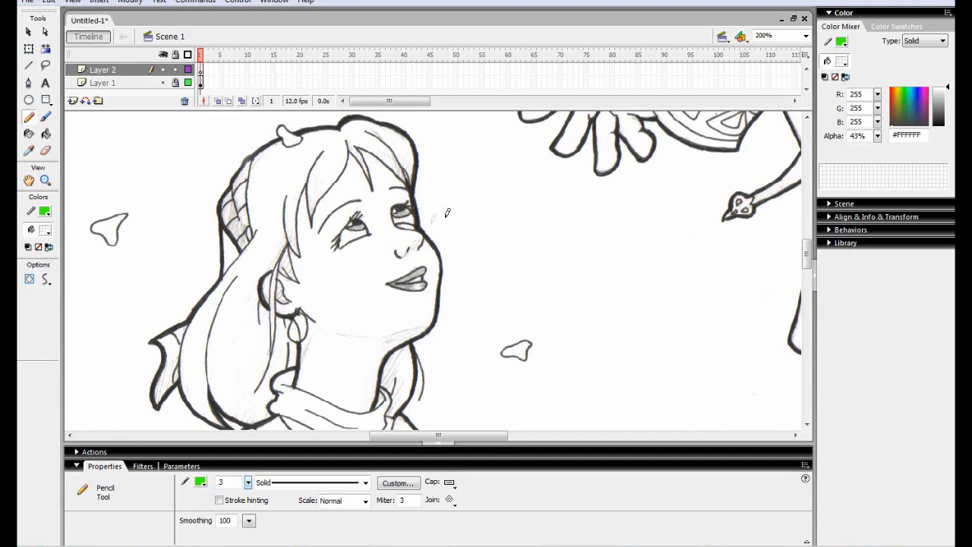
mouse_move(438, 243)
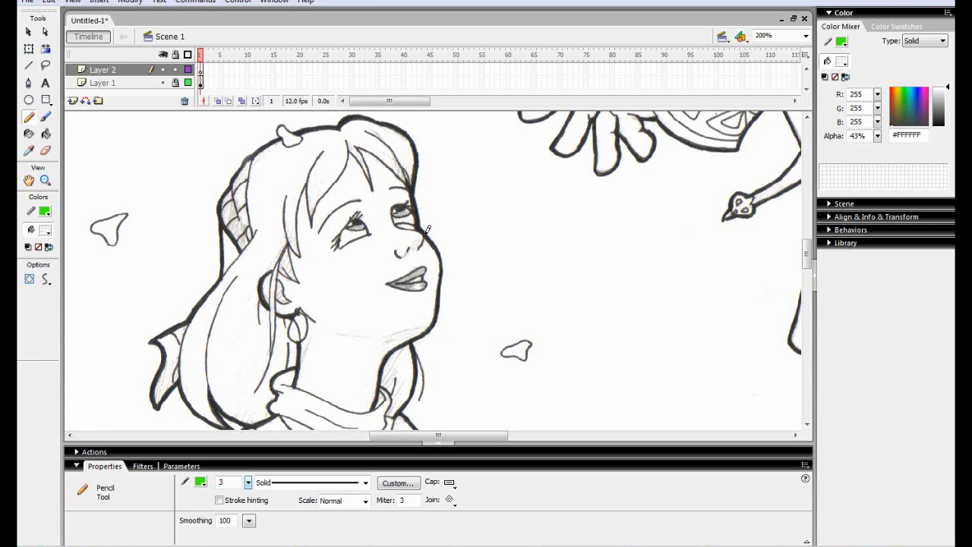
drag(427, 229, 442, 261)
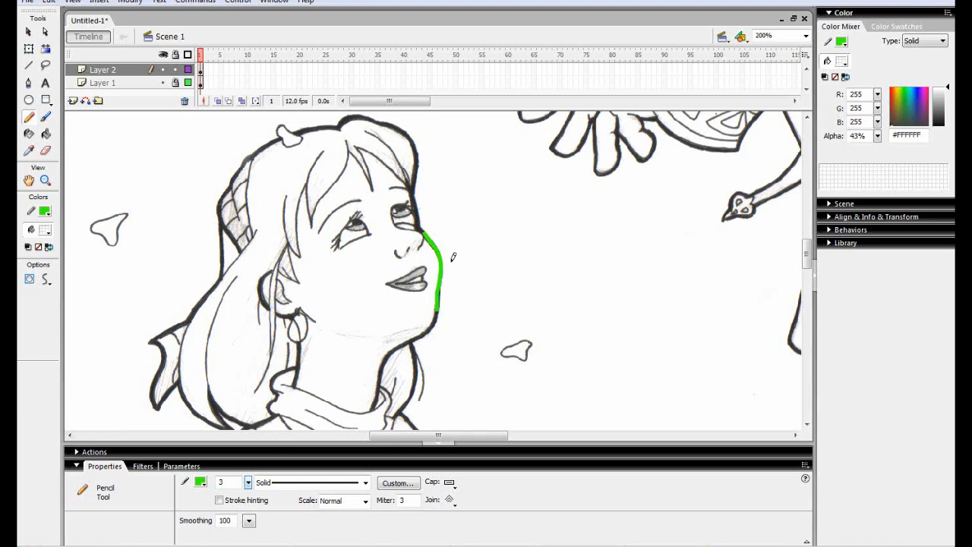
mouse_move(444, 251)
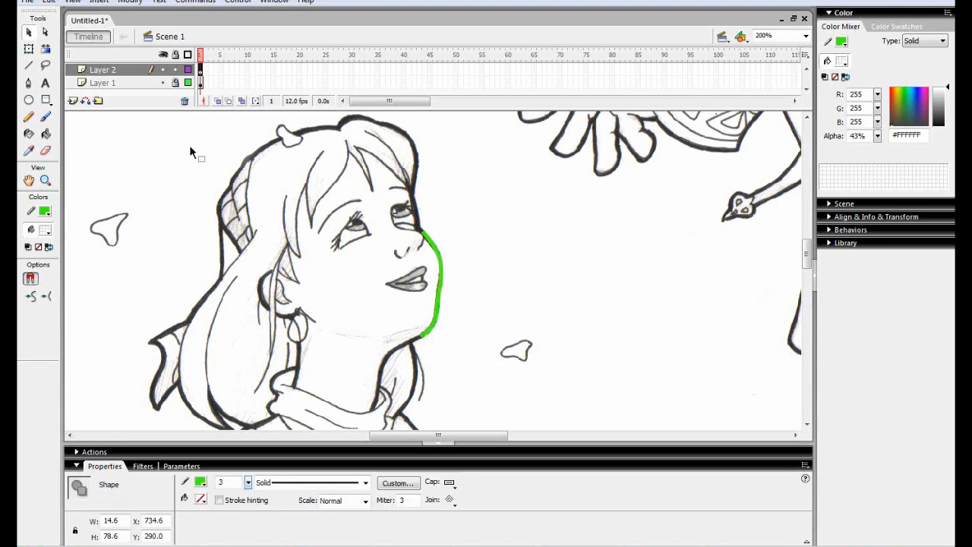
Step: Convert the selected green jaw stroke to a fill via Modify > Shape > Convert Lines to Fills
click(49, 2)
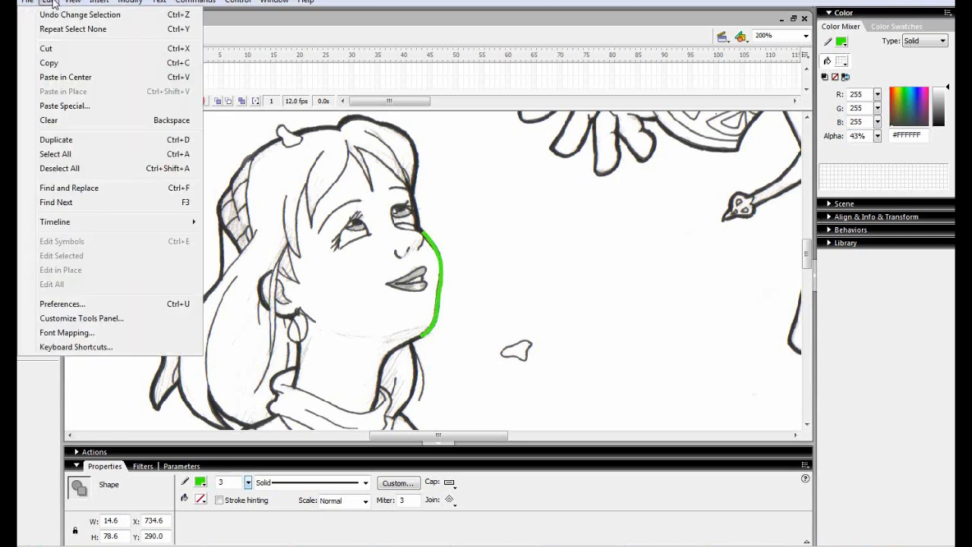
click(131, 1)
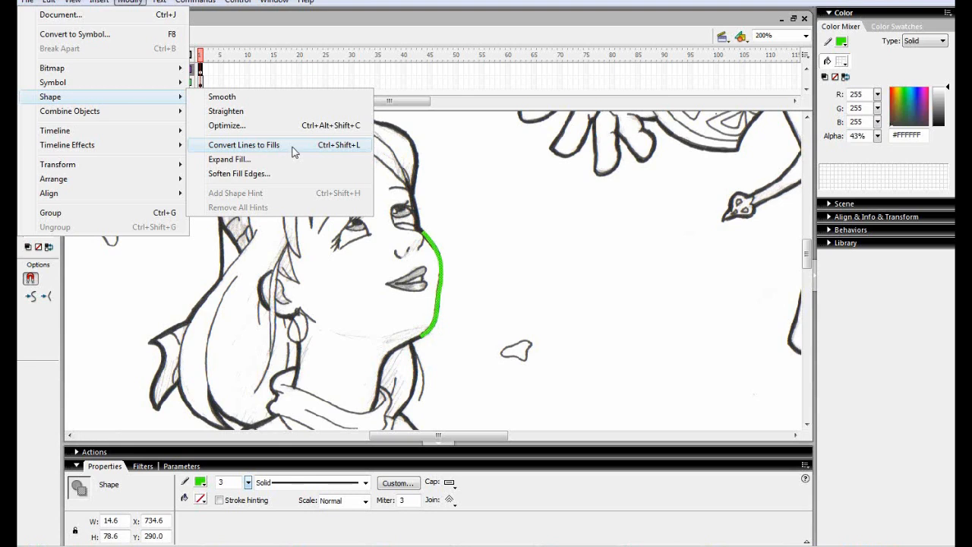
click(243, 144)
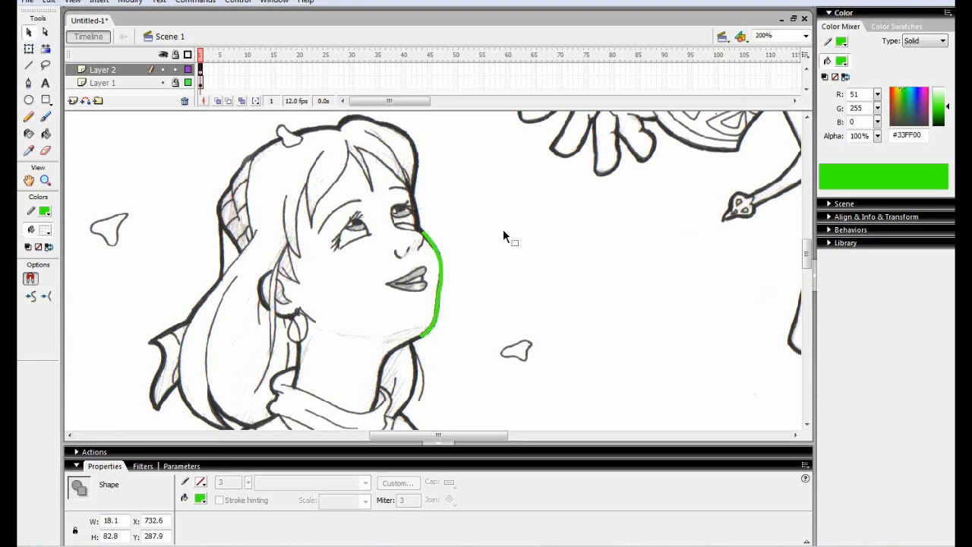
Step: Zoom to 400% on the green jaw fill to taper its edges toward the chin
click(799, 36)
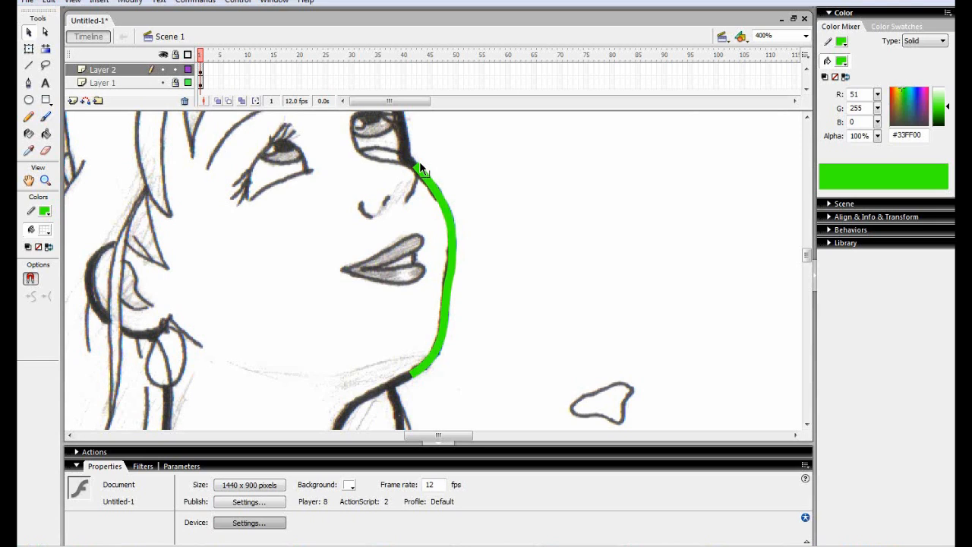
mouse_move(416, 170)
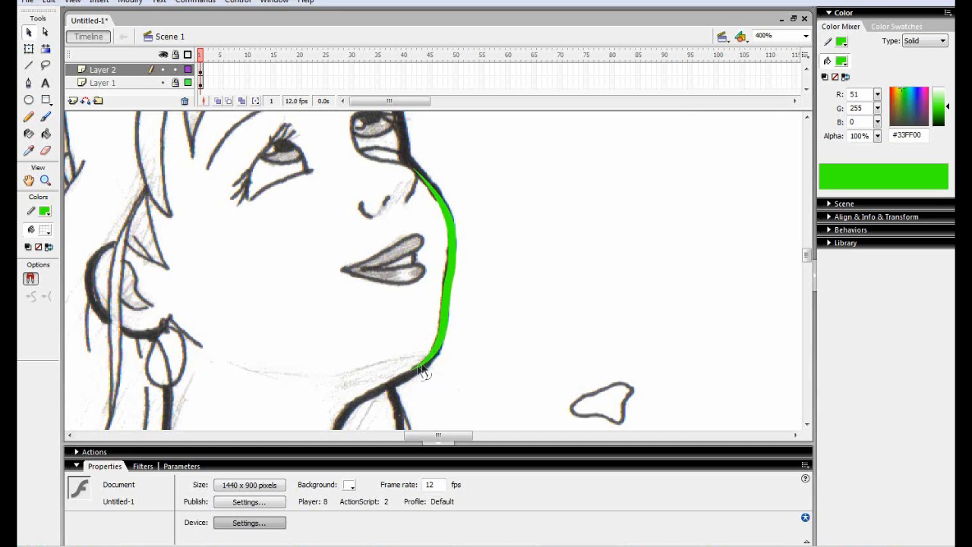
mouse_move(453, 298)
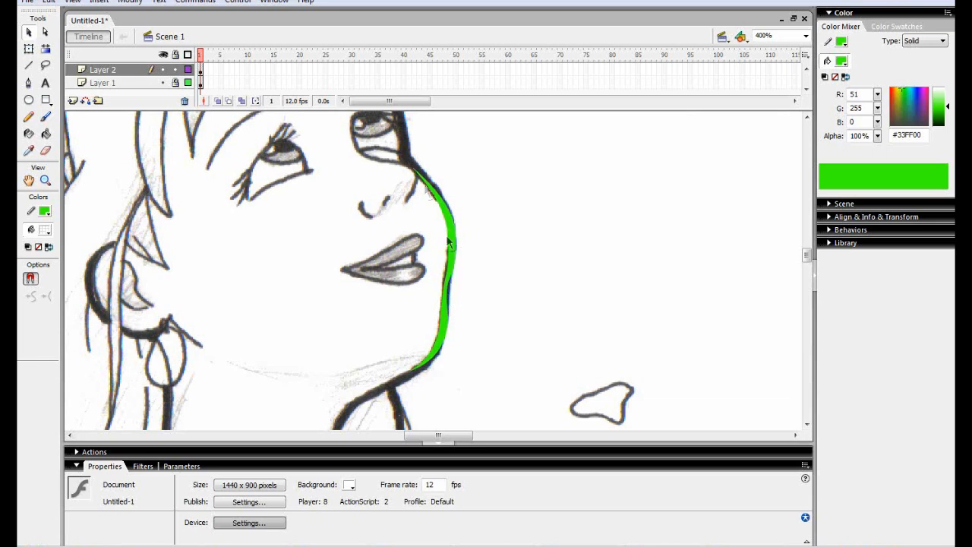
mouse_move(453, 326)
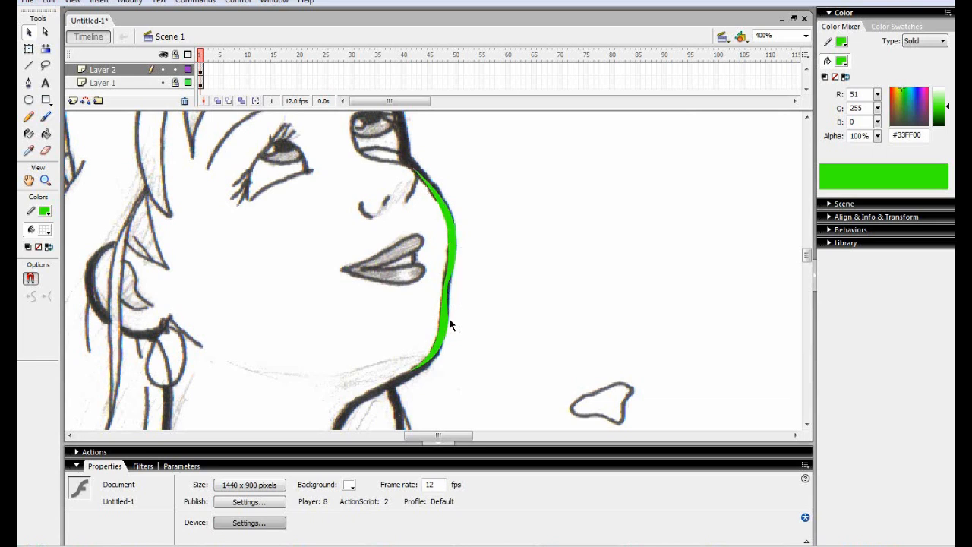
mouse_move(459, 284)
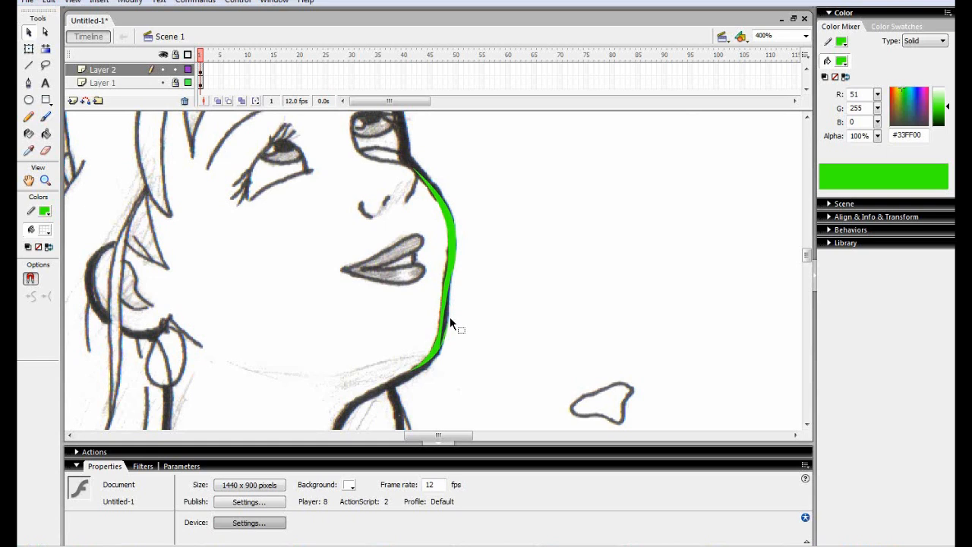
mouse_move(450, 331)
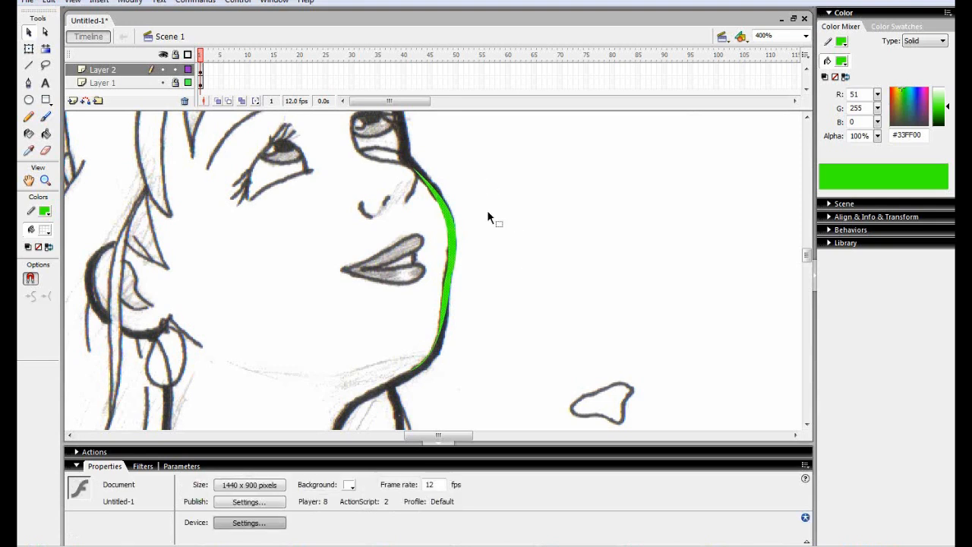
mouse_move(514, 209)
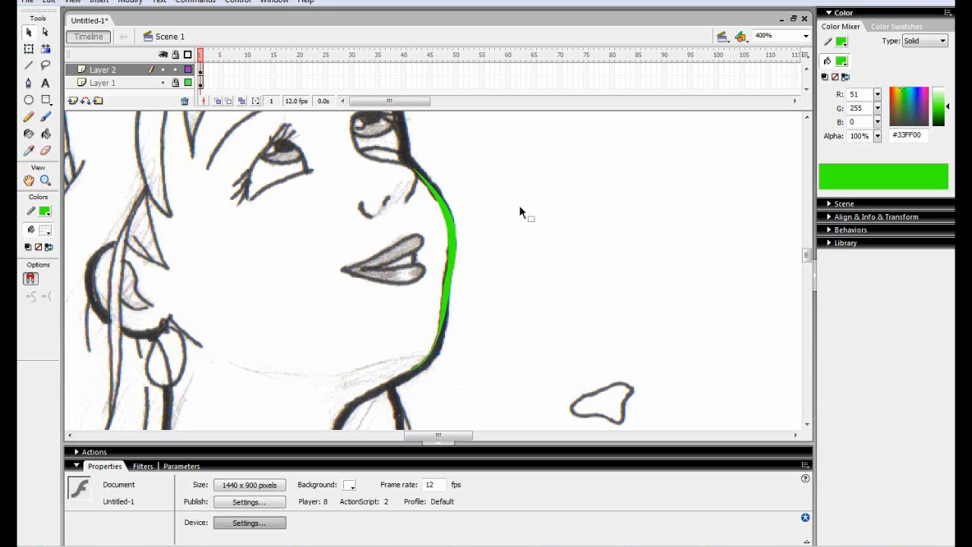
mouse_move(503, 187)
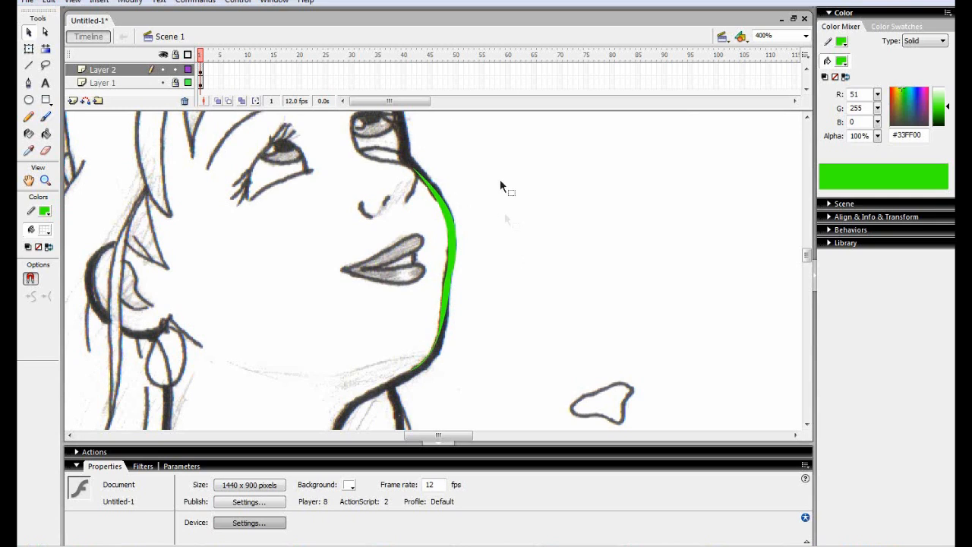
mouse_move(462, 165)
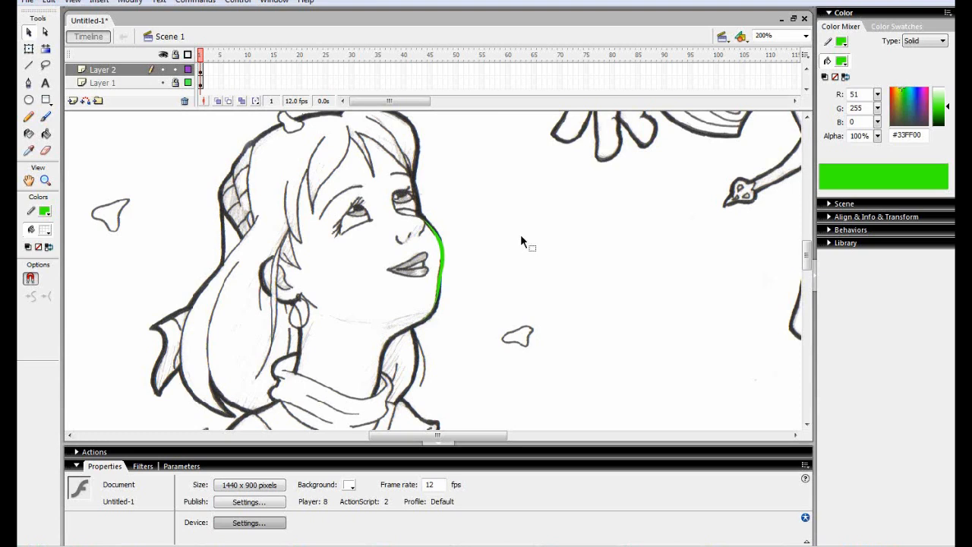
mouse_move(364, 161)
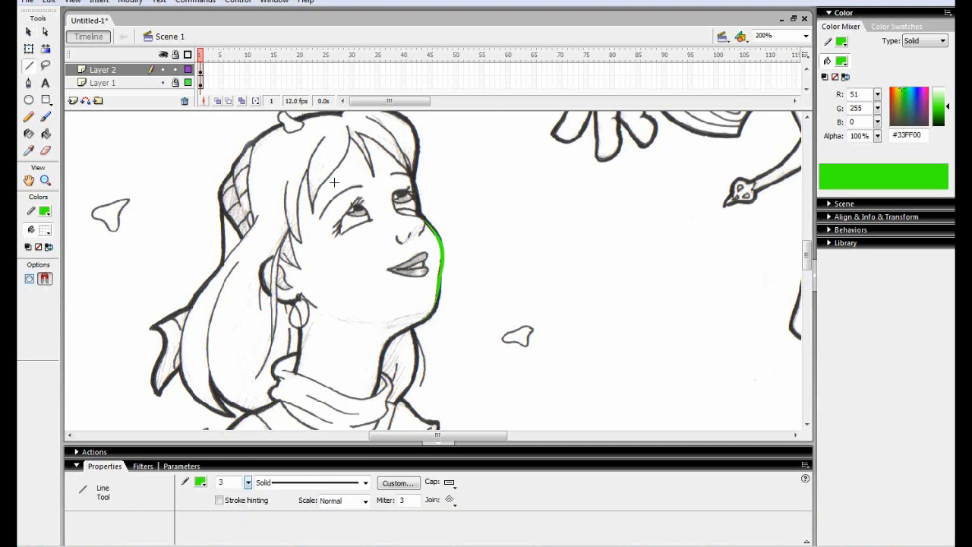
Step: Draw green line strokes over the hair strands by the forehead and select one
click(228, 483)
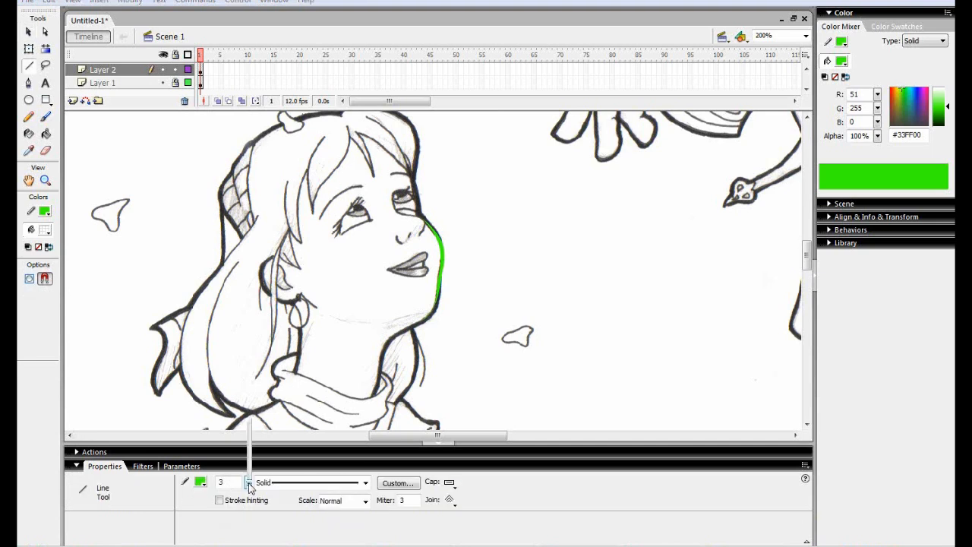
click(249, 487)
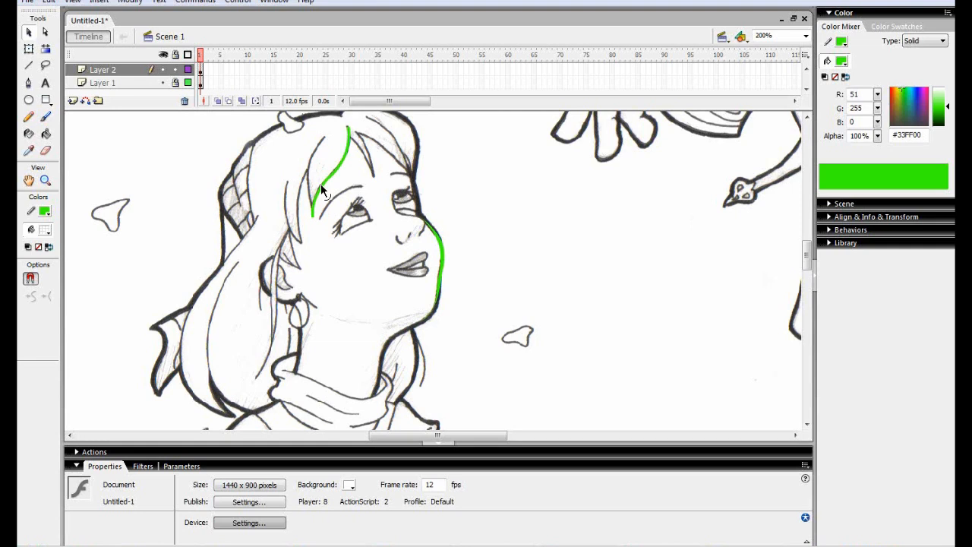
click(29, 66)
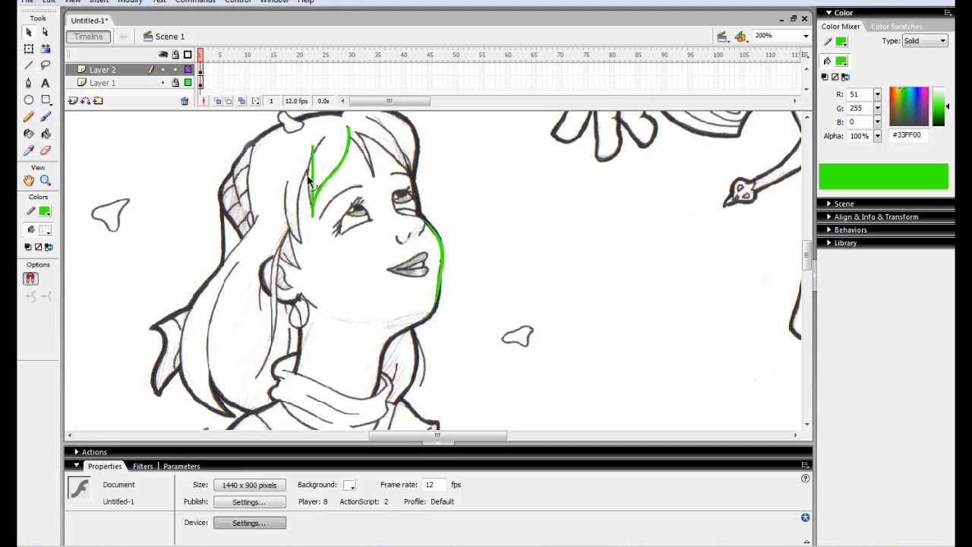
click(319, 182)
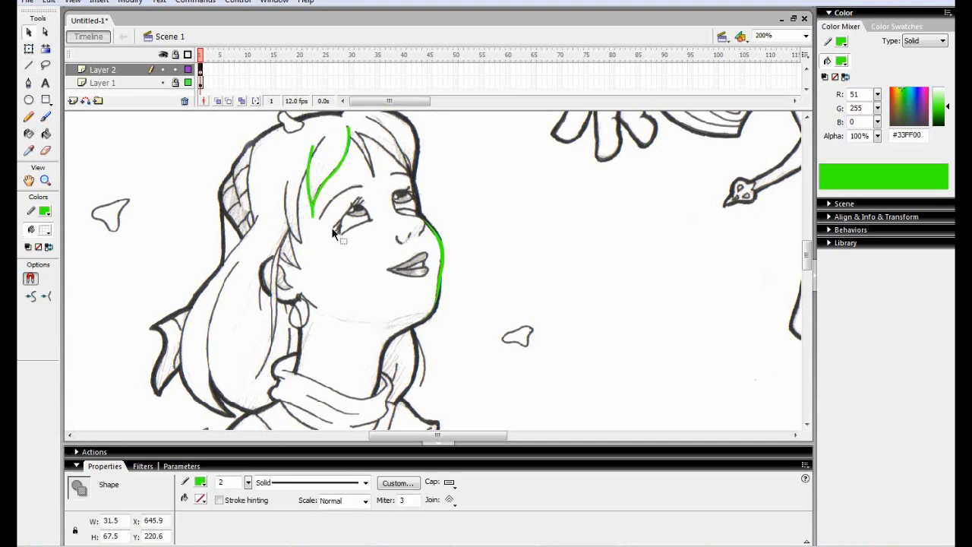
mouse_move(349, 237)
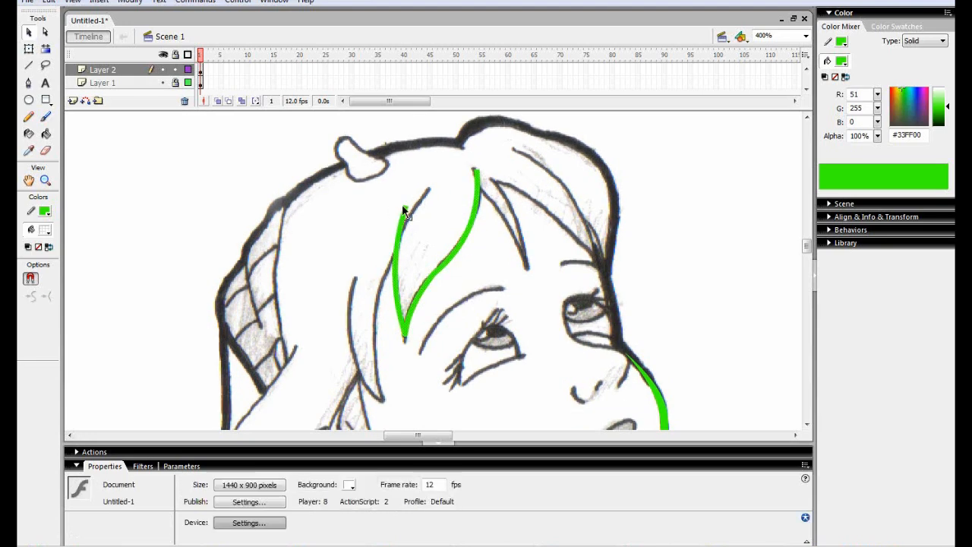
mouse_move(410, 214)
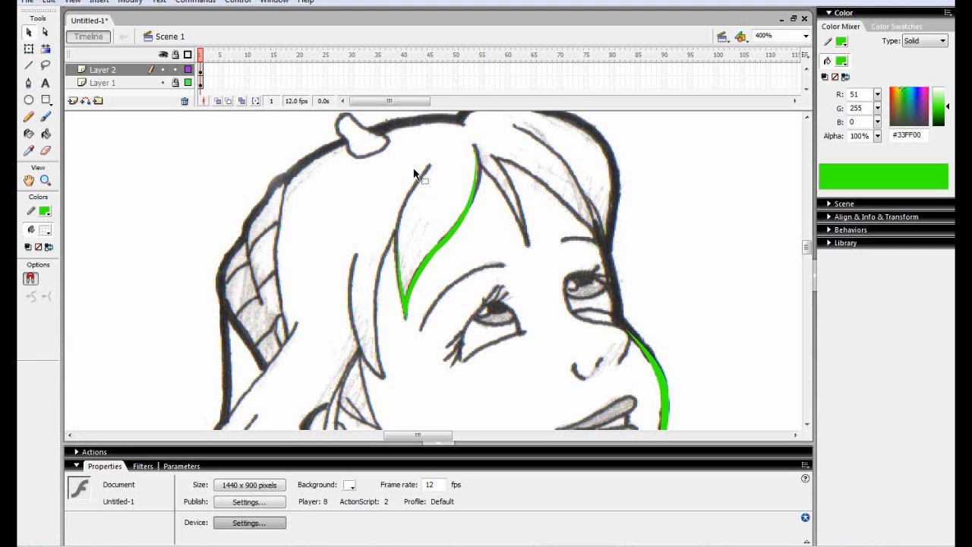
mouse_move(435, 251)
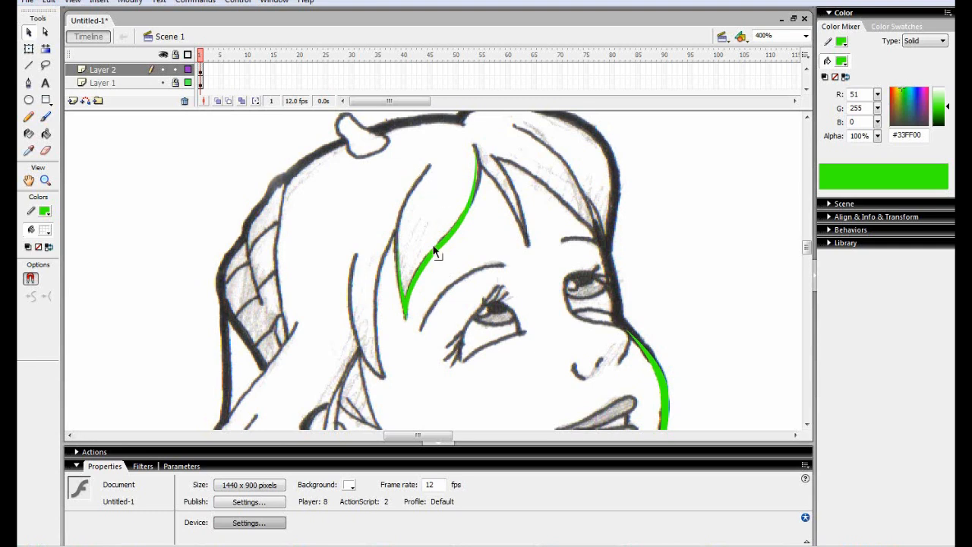
mouse_move(600, 146)
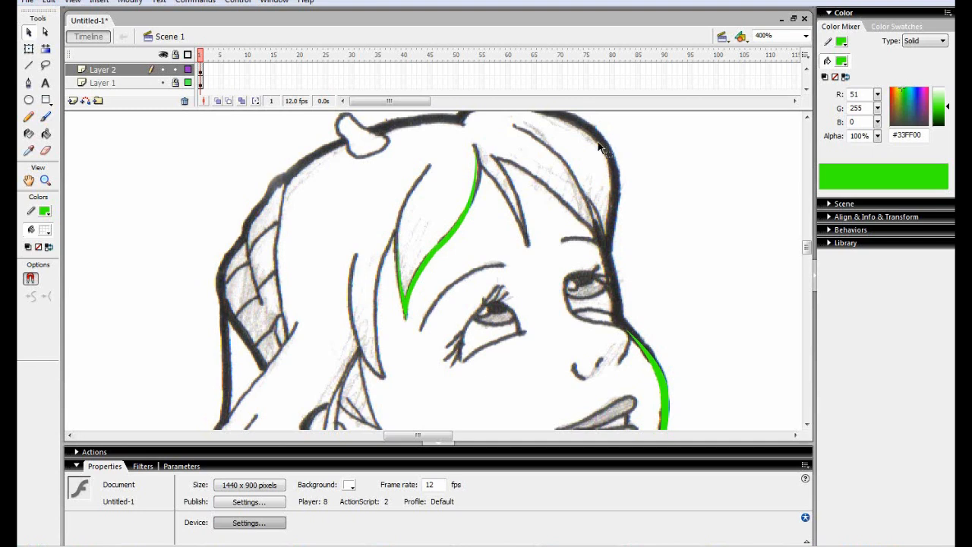
Step: Draw several crossing green line segments forming a zigzag right of the head
click(27, 66)
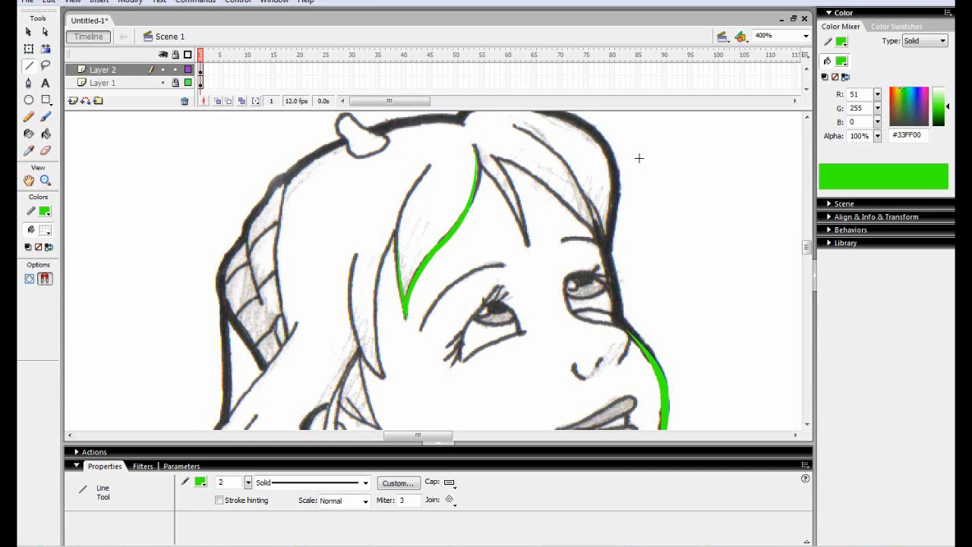
drag(641, 158, 668, 275)
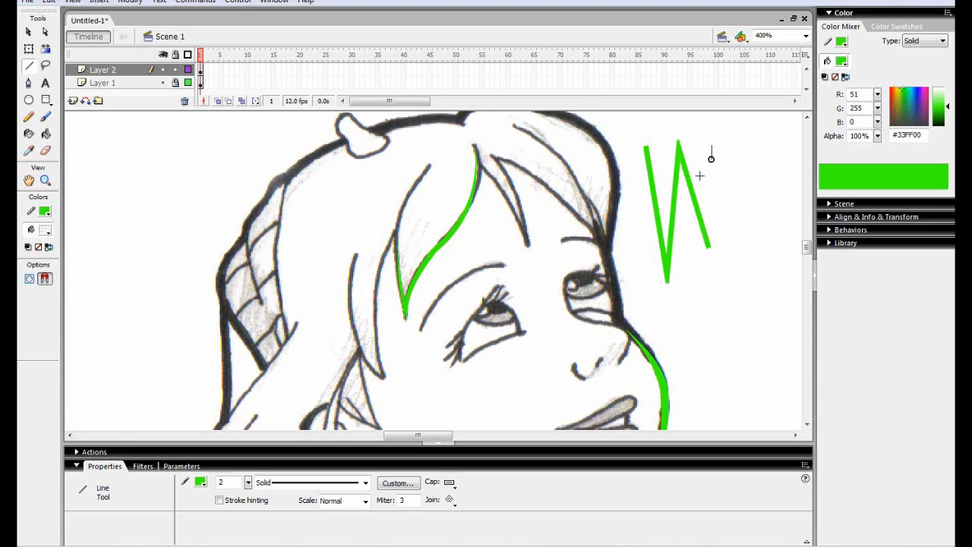
drag(713, 143, 708, 249)
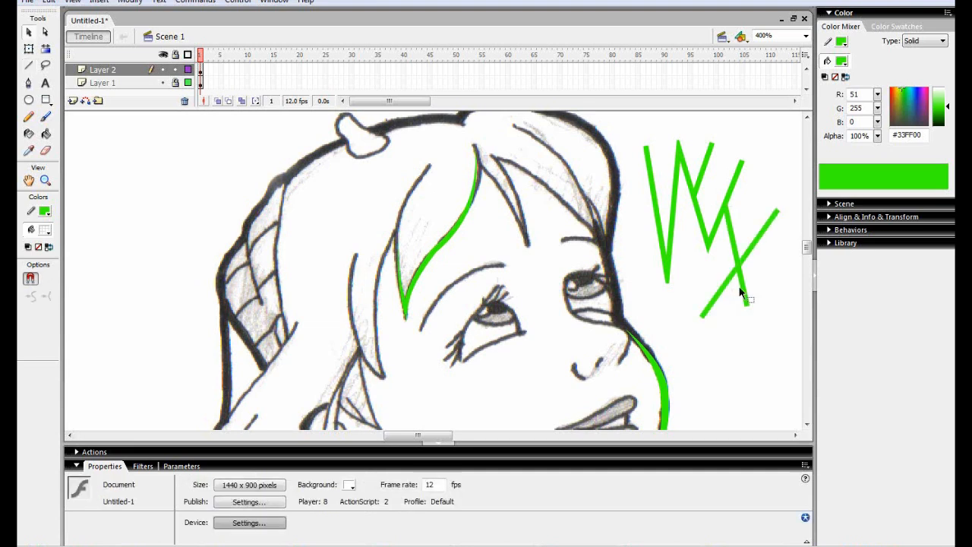
click(729, 228)
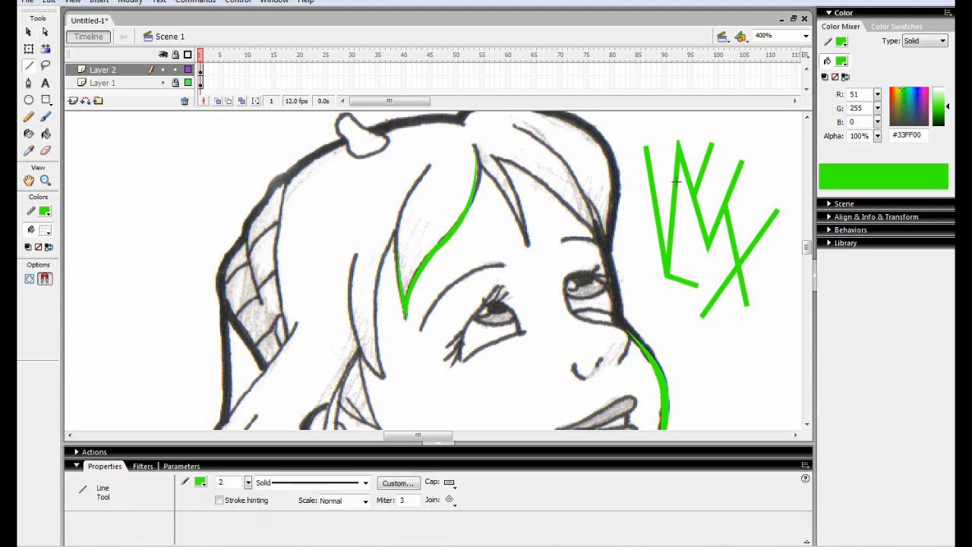
drag(645, 149, 646, 286)
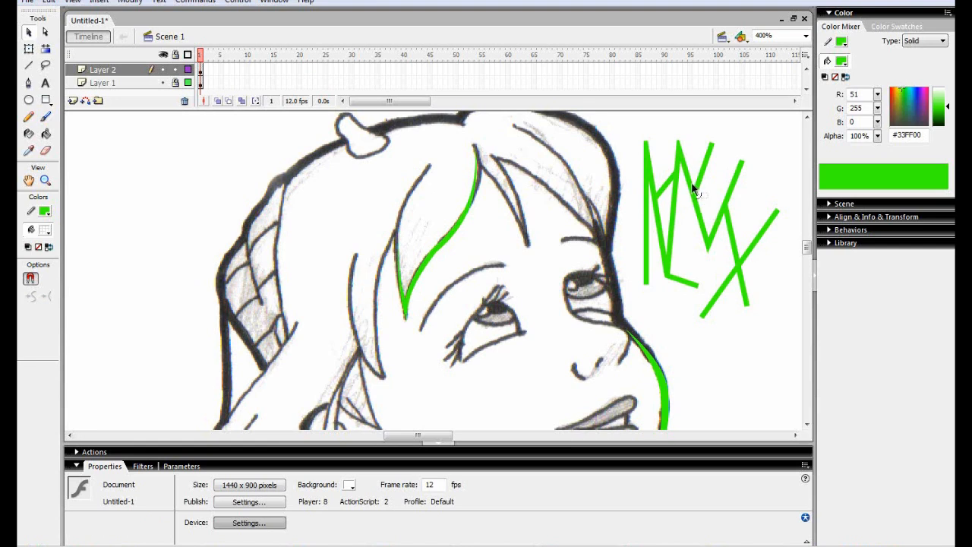
mouse_move(756, 335)
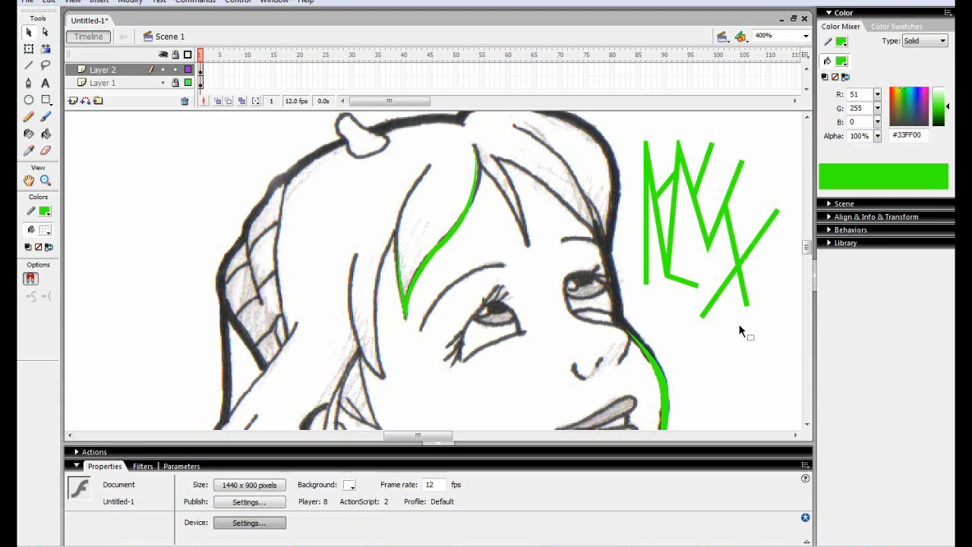
mouse_move(745, 295)
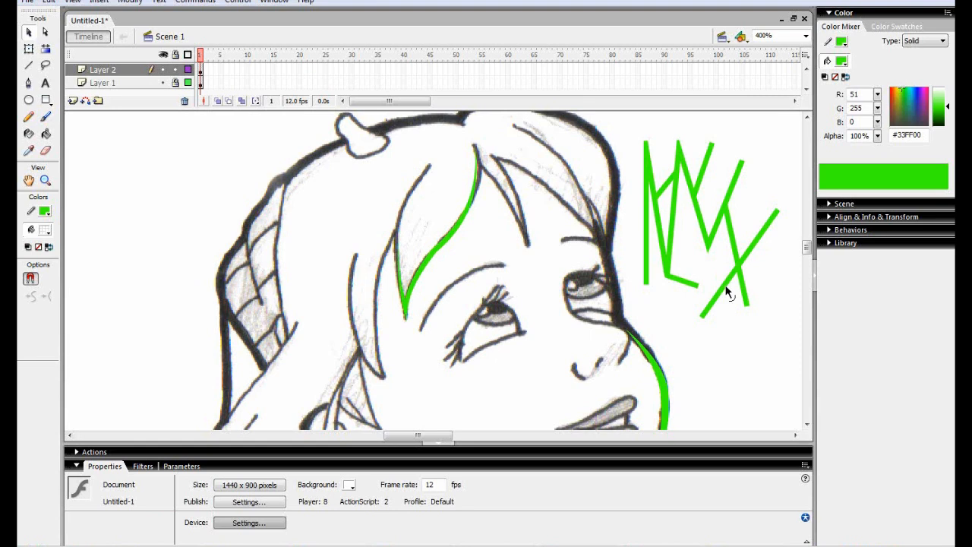
mouse_move(739, 333)
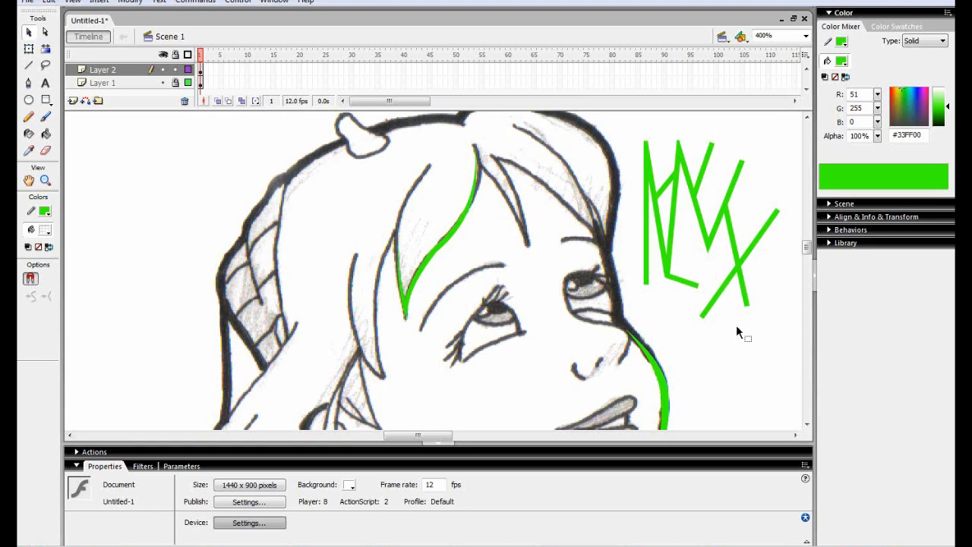
mouse_move(735, 343)
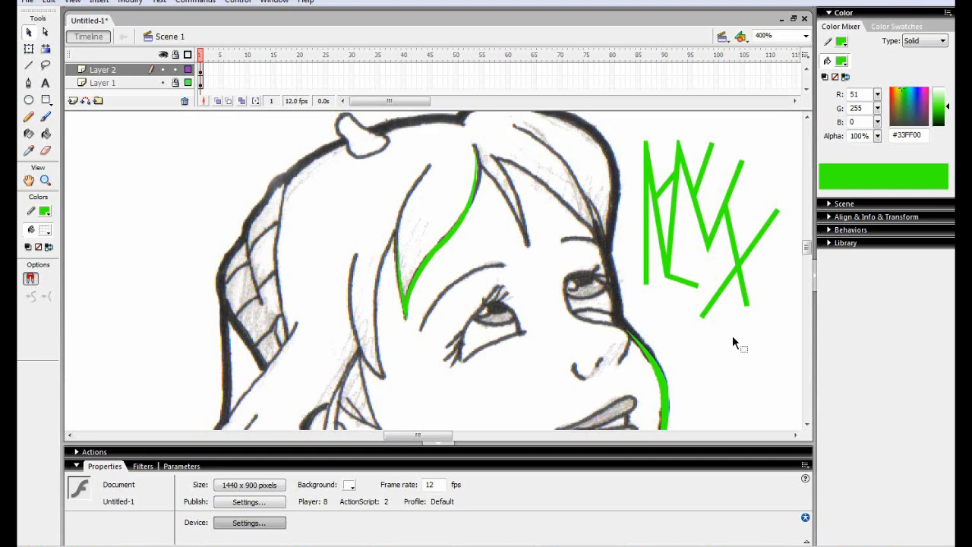
mouse_move(714, 319)
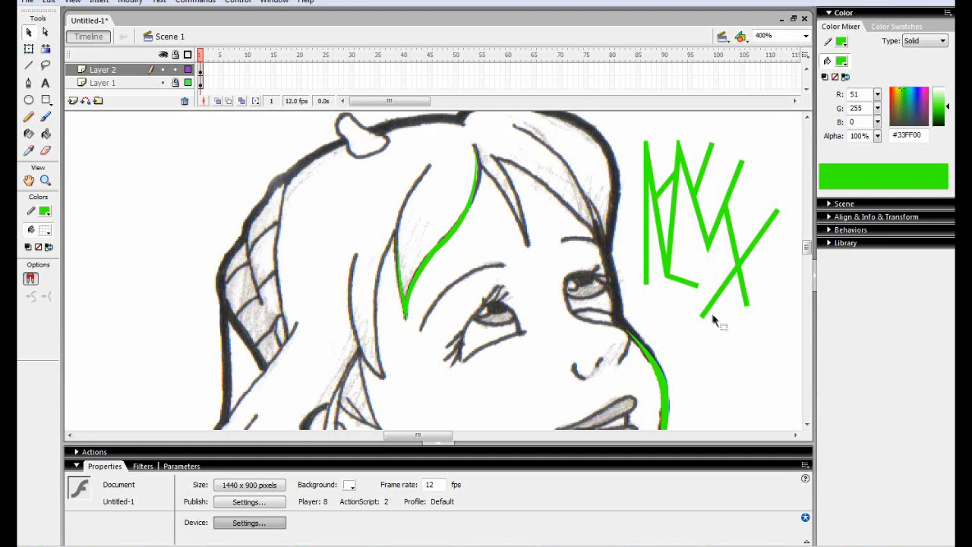
mouse_move(701, 315)
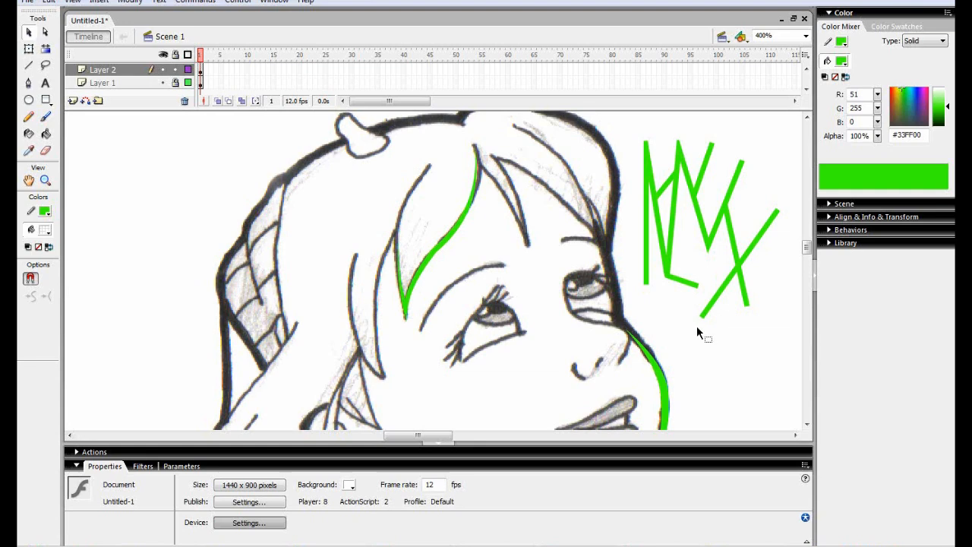
mouse_move(503, 302)
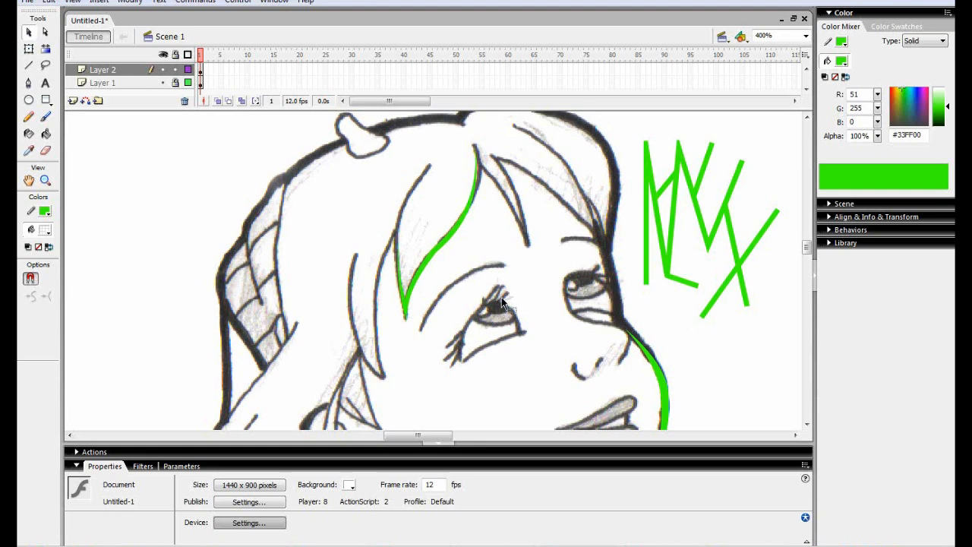
mouse_move(470, 271)
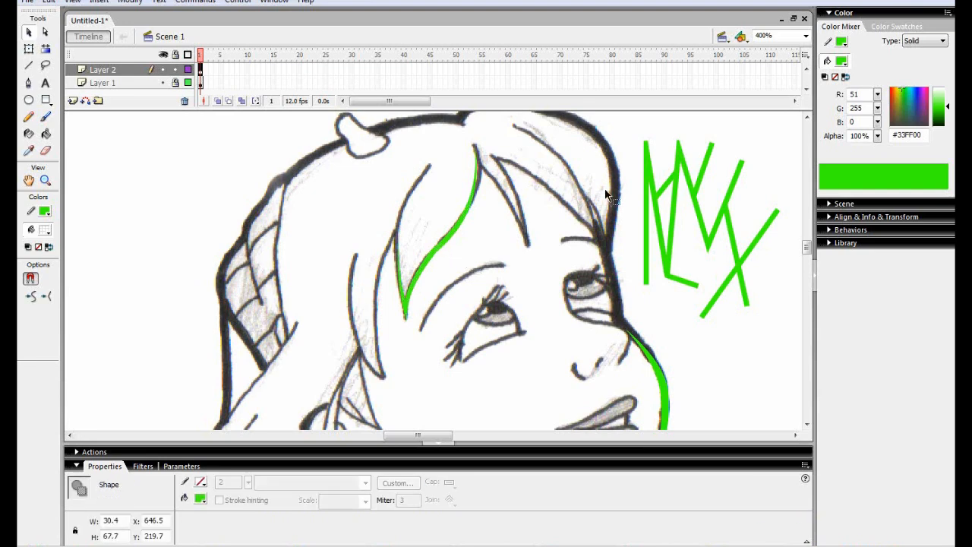
Step: Select the green hair strand shape and set its fill to dark brown #4D421A
click(842, 61)
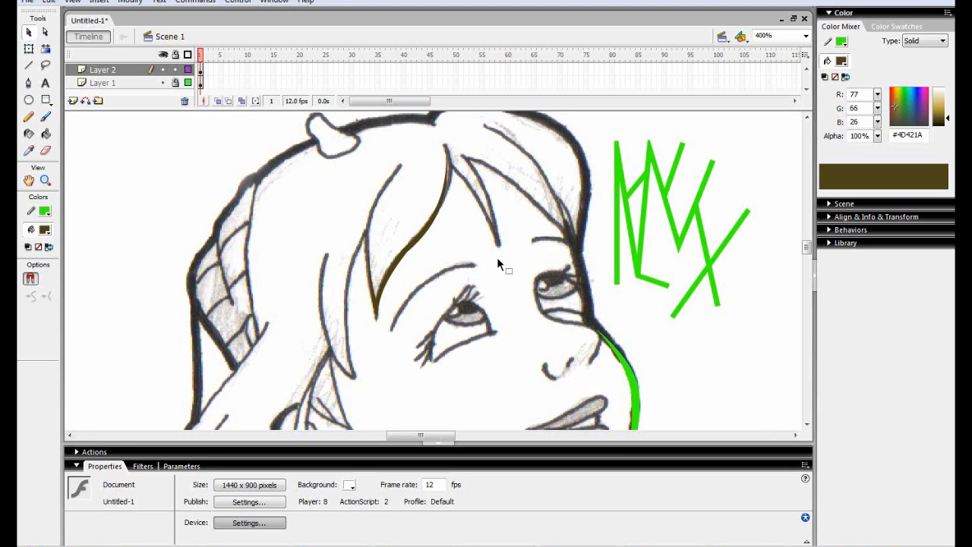
mouse_move(514, 237)
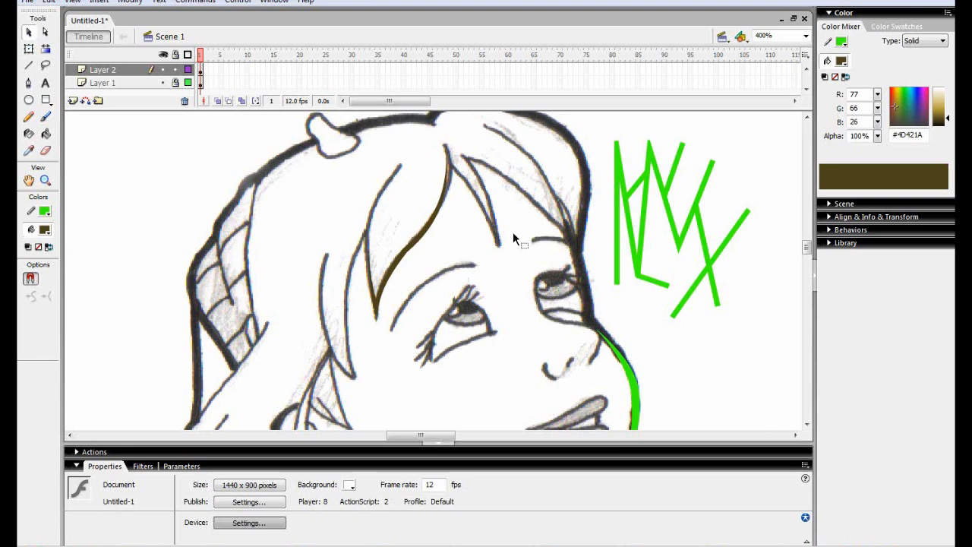
mouse_move(531, 211)
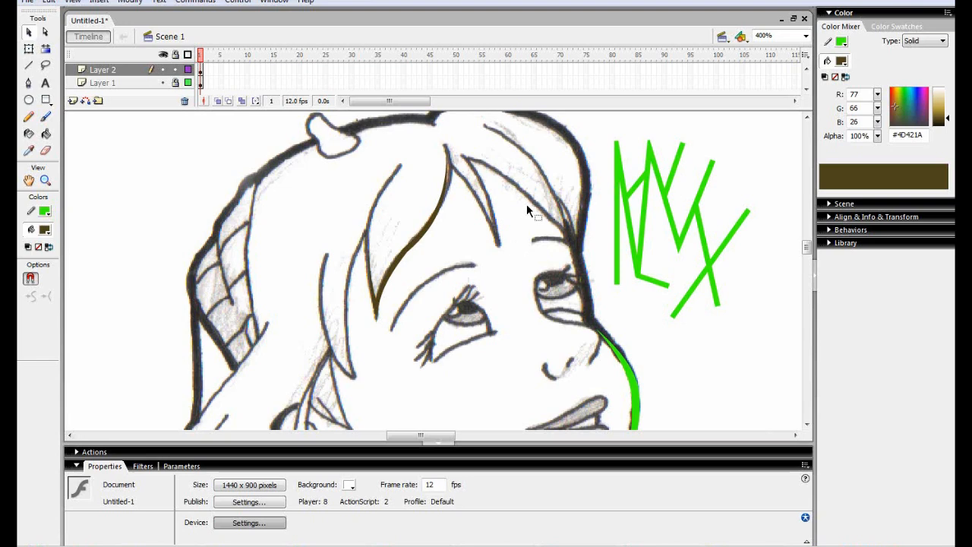
mouse_move(452, 188)
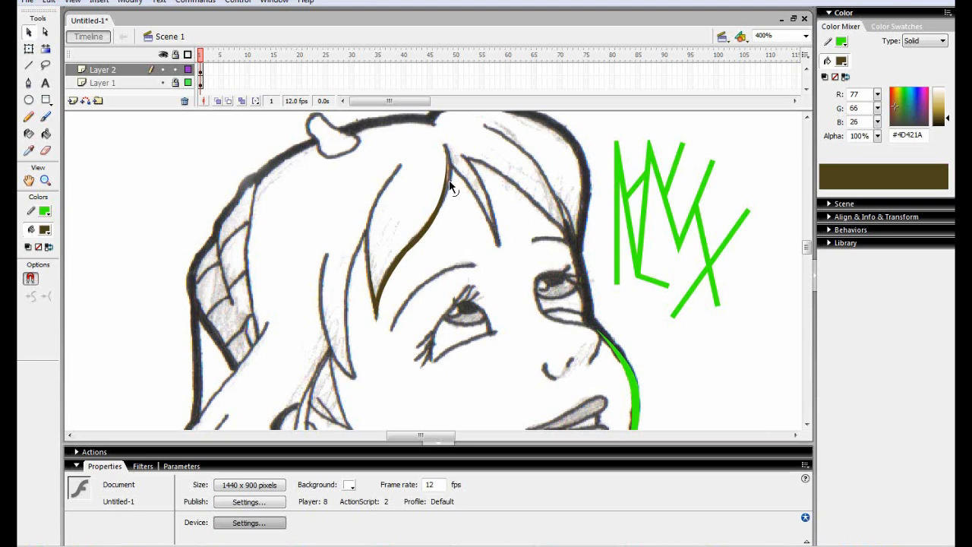
mouse_move(426, 176)
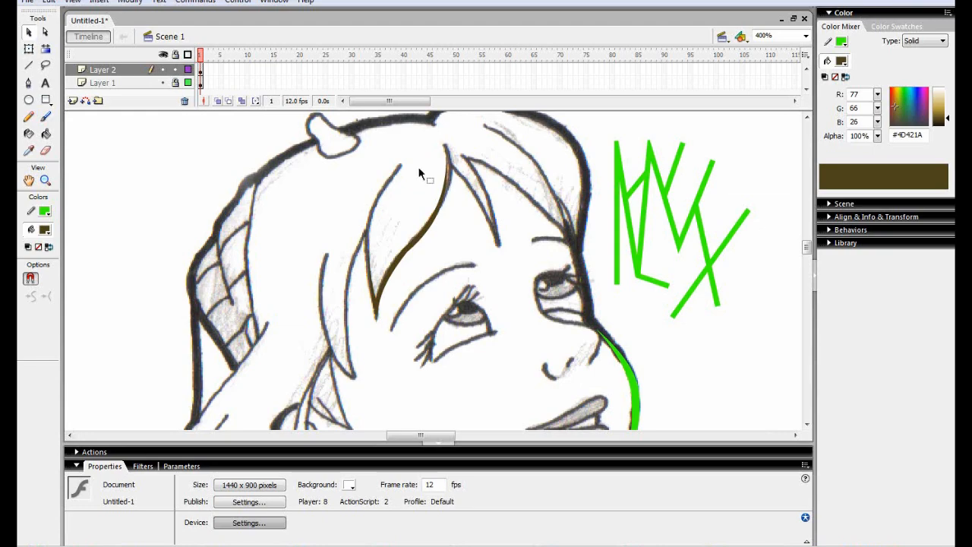